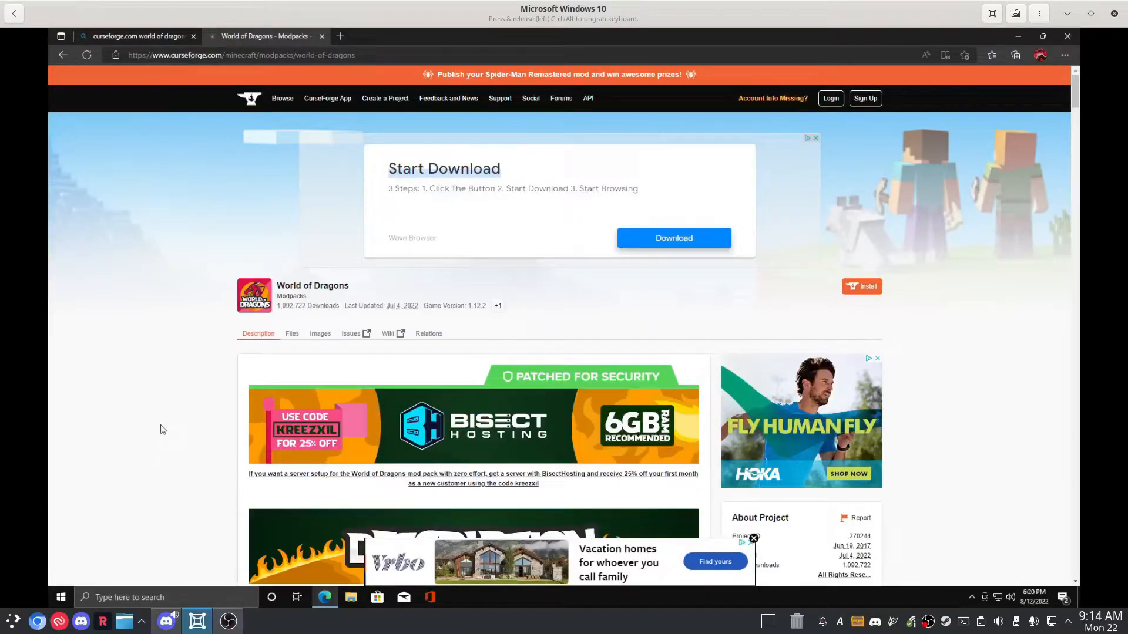
# Step: Download the Minecraft 1.12 World of Dragons server pack zip from Recent Files
pyautogui.scroll(-3)
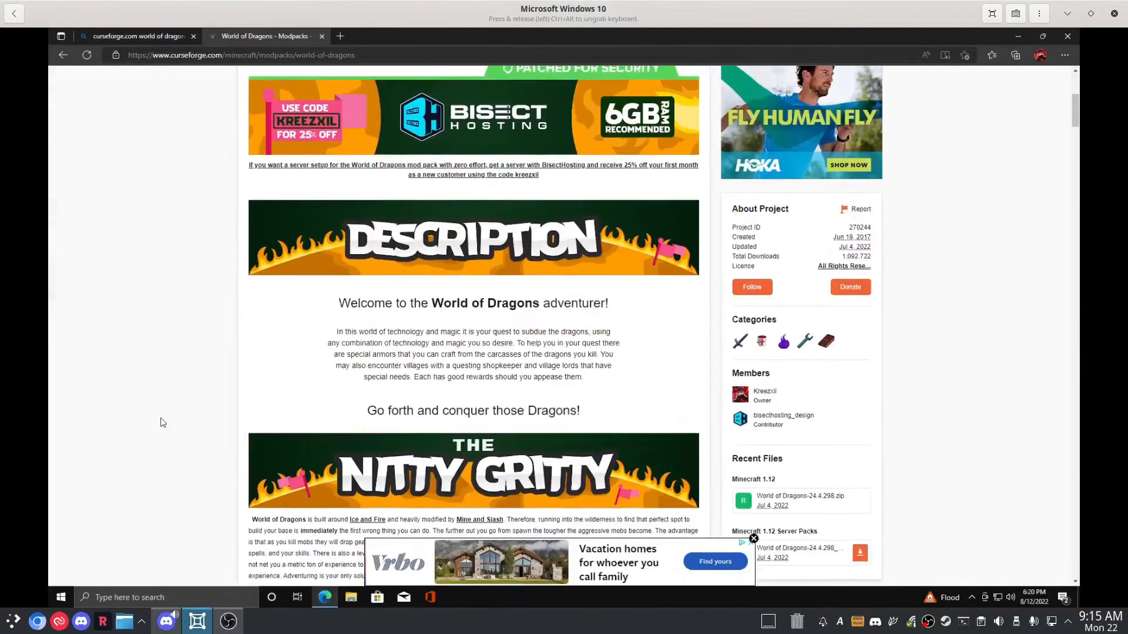
pyautogui.scroll(-3)
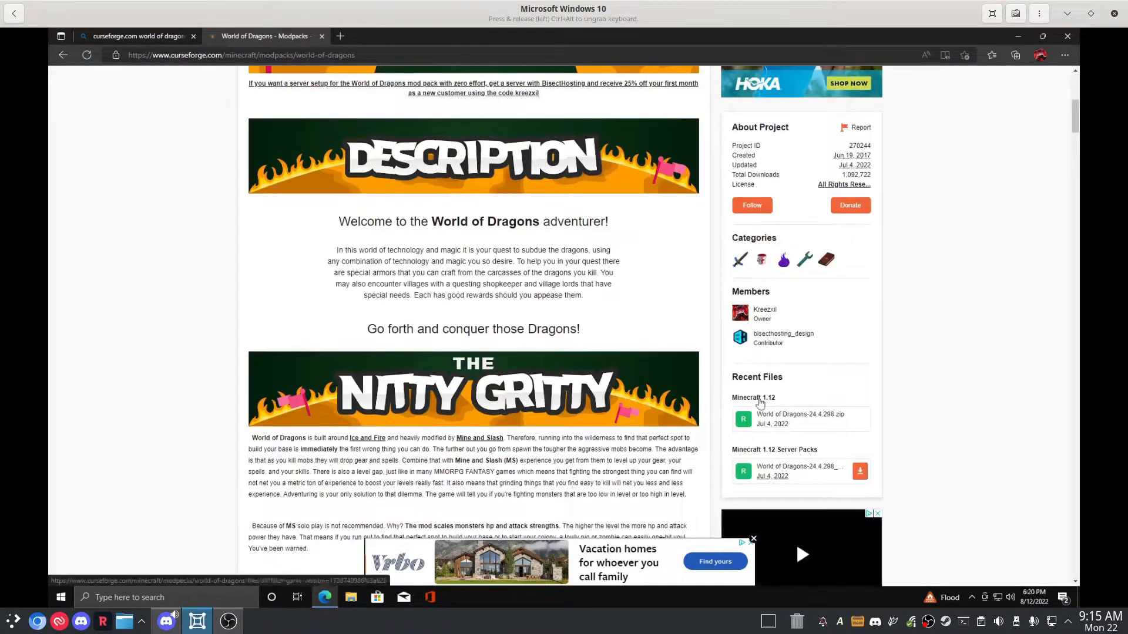
pyautogui.moveTo(799, 471)
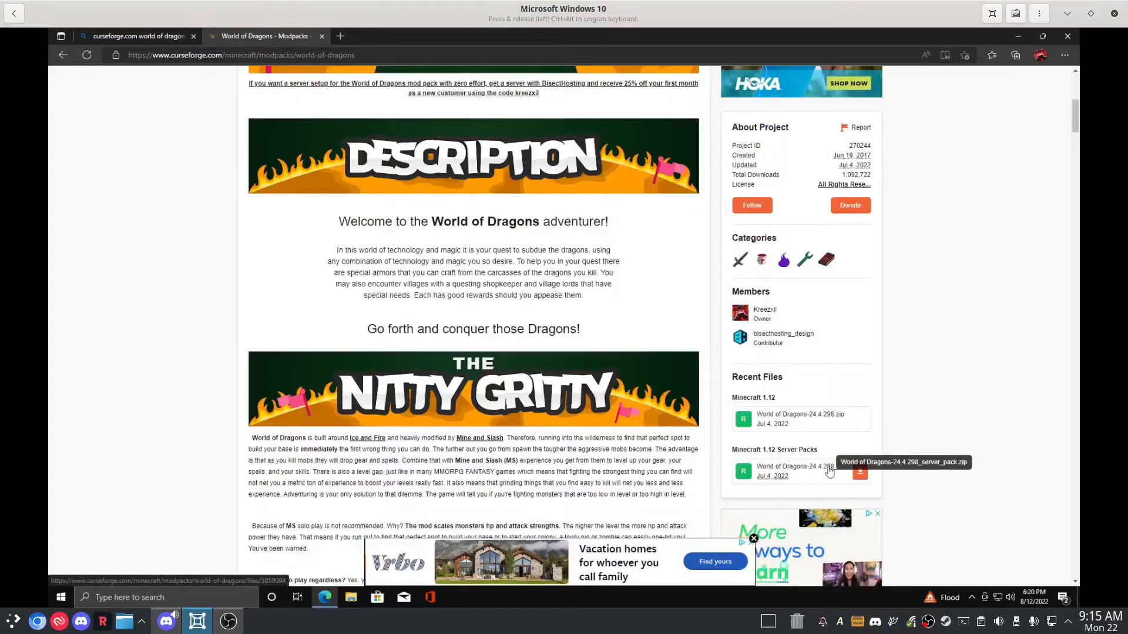
pyautogui.moveTo(860, 474)
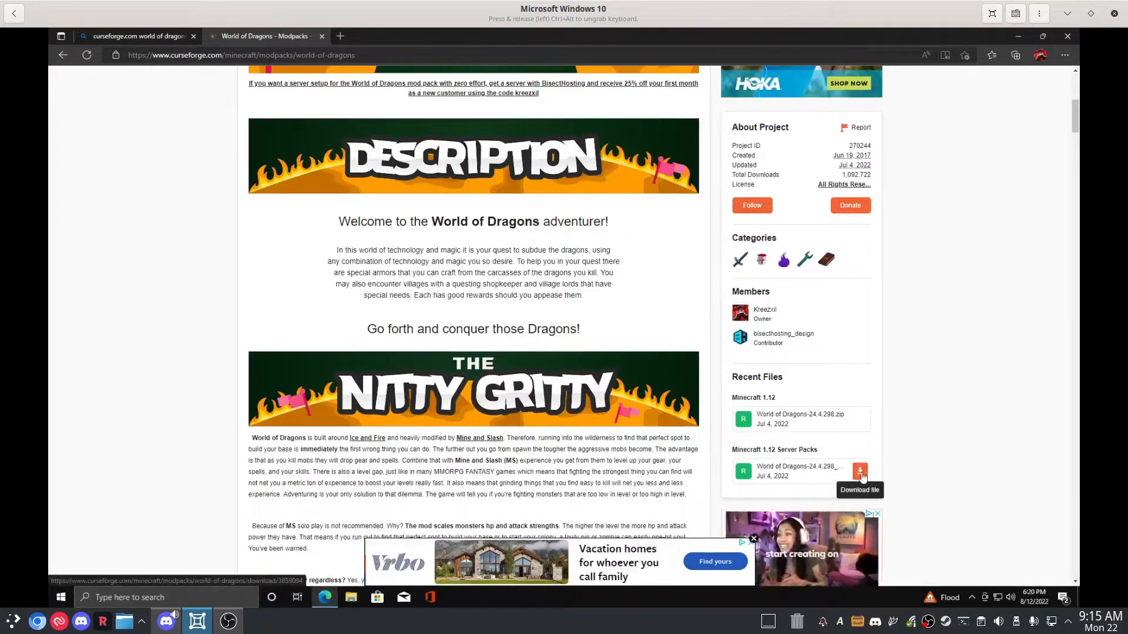
pyautogui.click(861, 471)
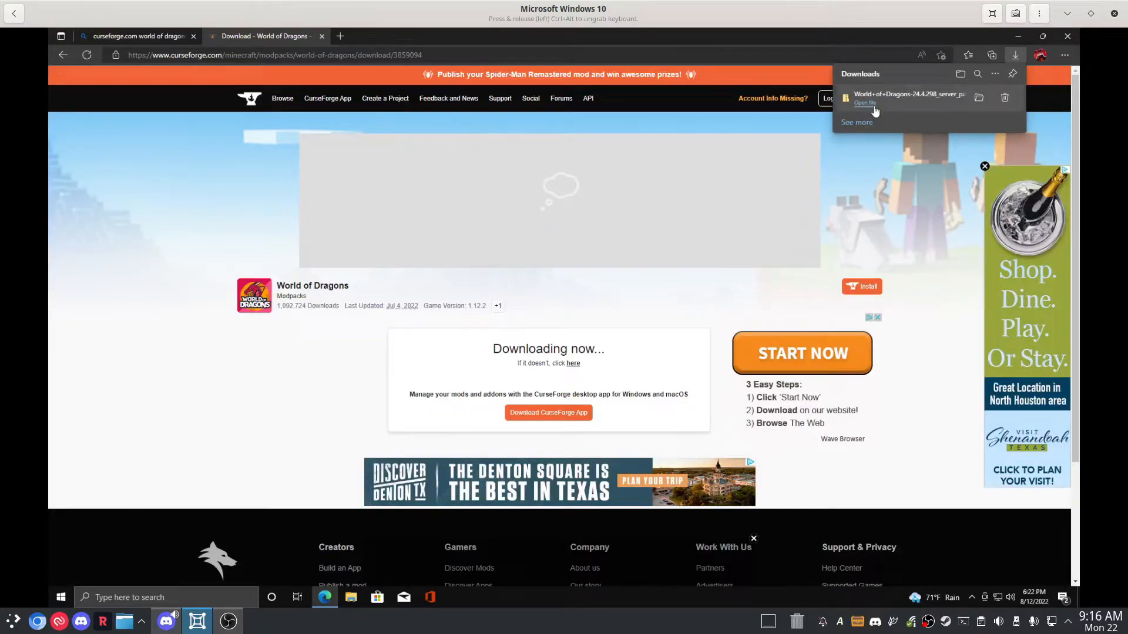
pyautogui.moveTo(979, 99)
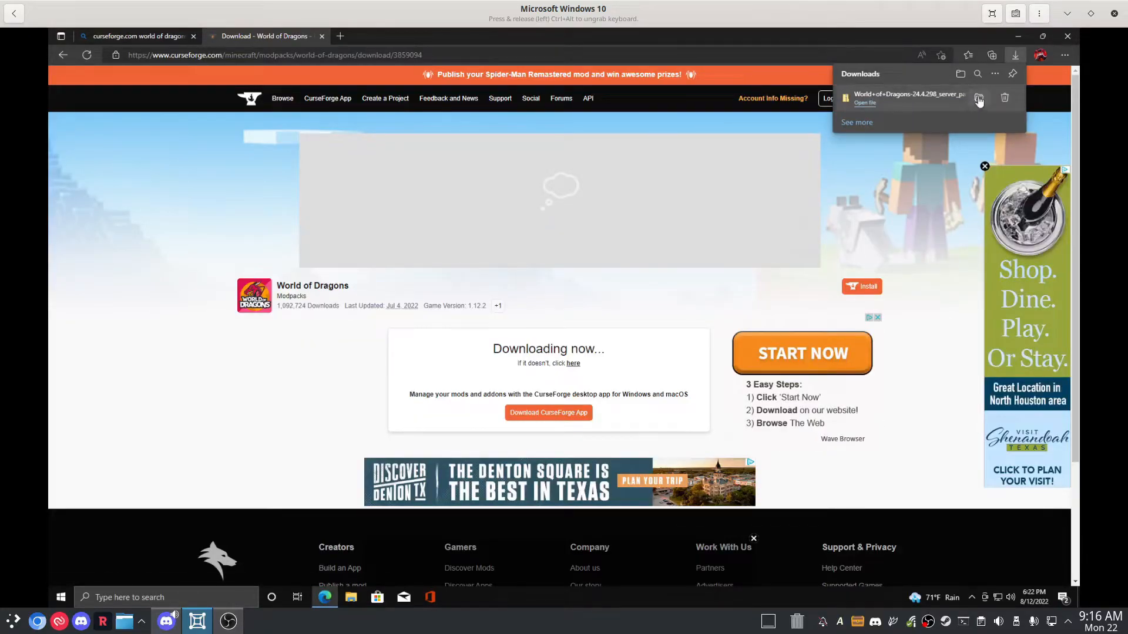
pyautogui.moveTo(980, 97)
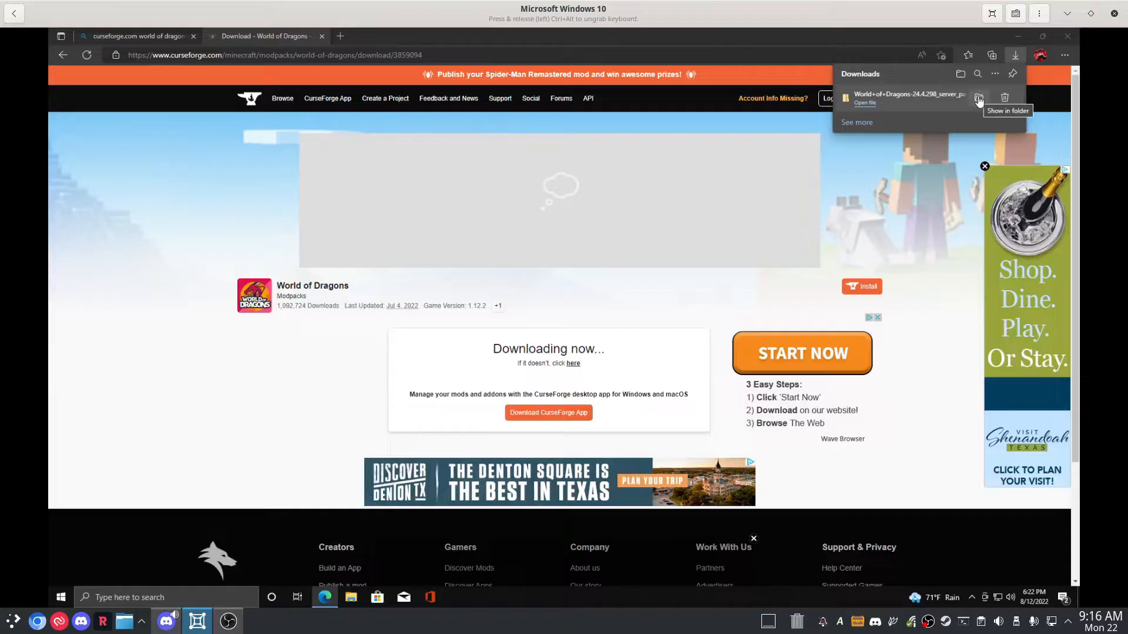
# Step: Show the downloaded server pack zip in its Downloads folder
pyautogui.click(978, 99)
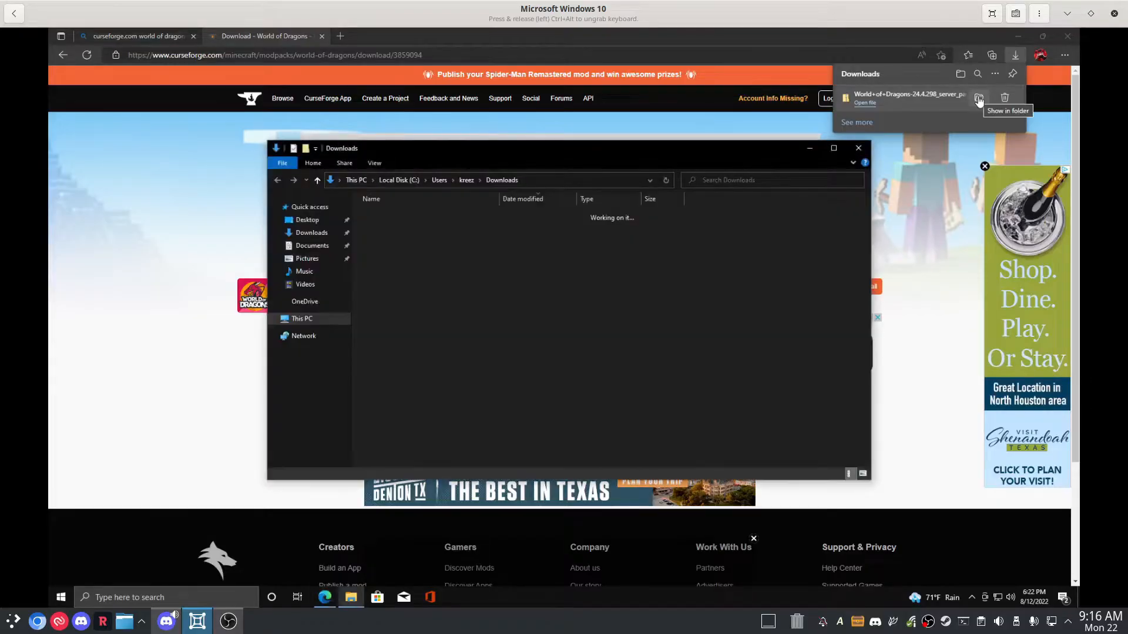
# Step: Extract All the server pack zip, with 'Show extracted files when complete' unticked
pyautogui.click(858, 147)
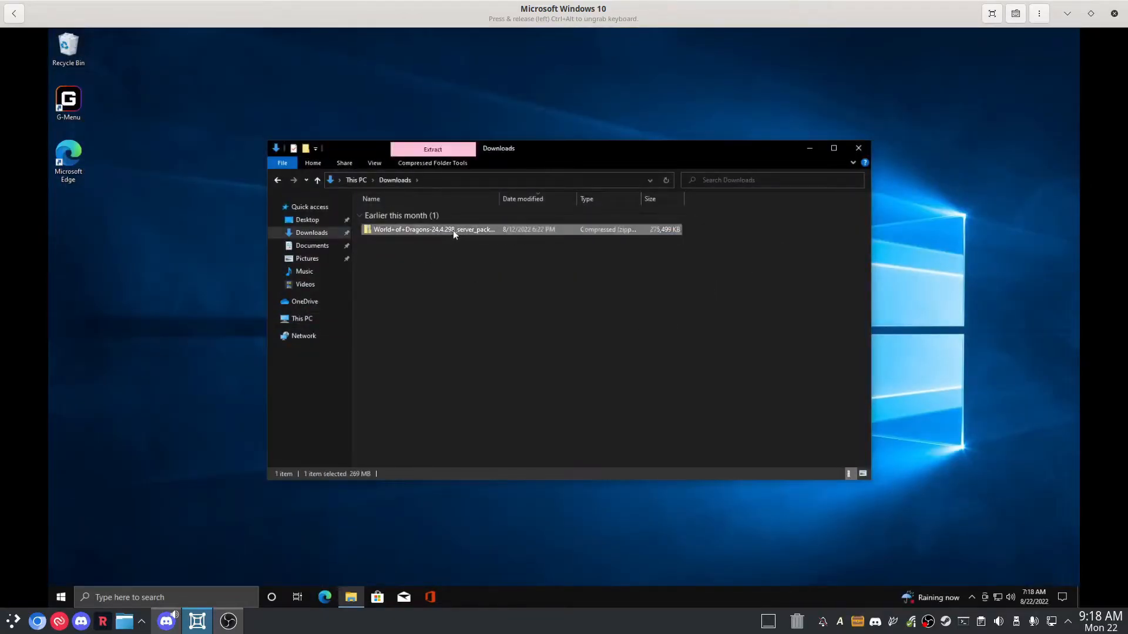
pyautogui.rightClick(432, 230)
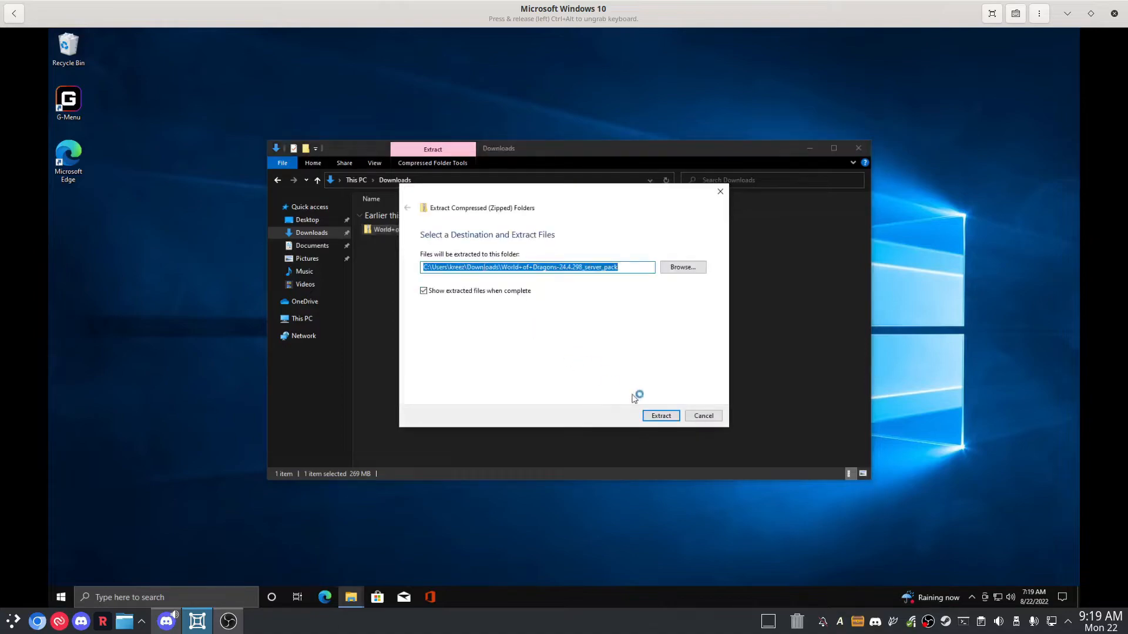
pyautogui.click(423, 291)
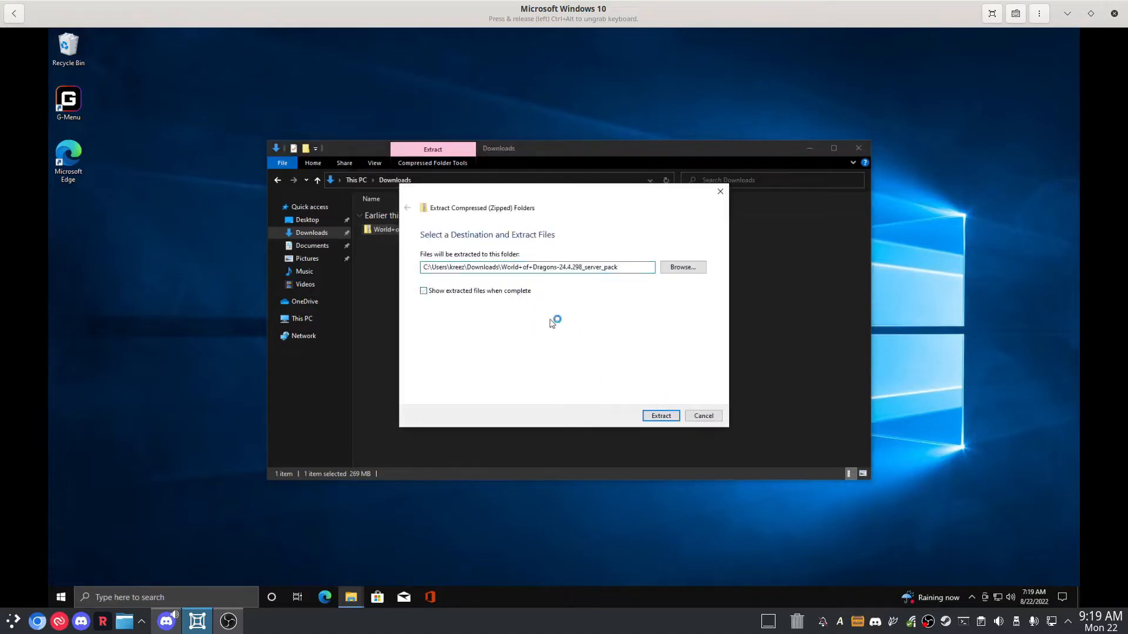
pyautogui.click(660, 416)
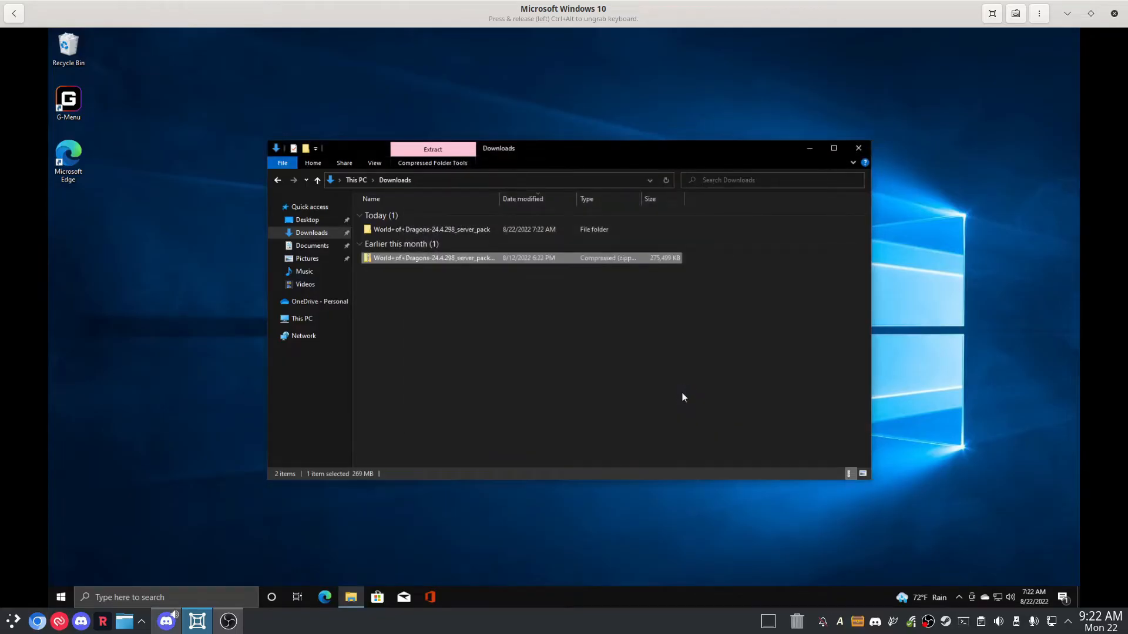
pyautogui.moveTo(606, 323)
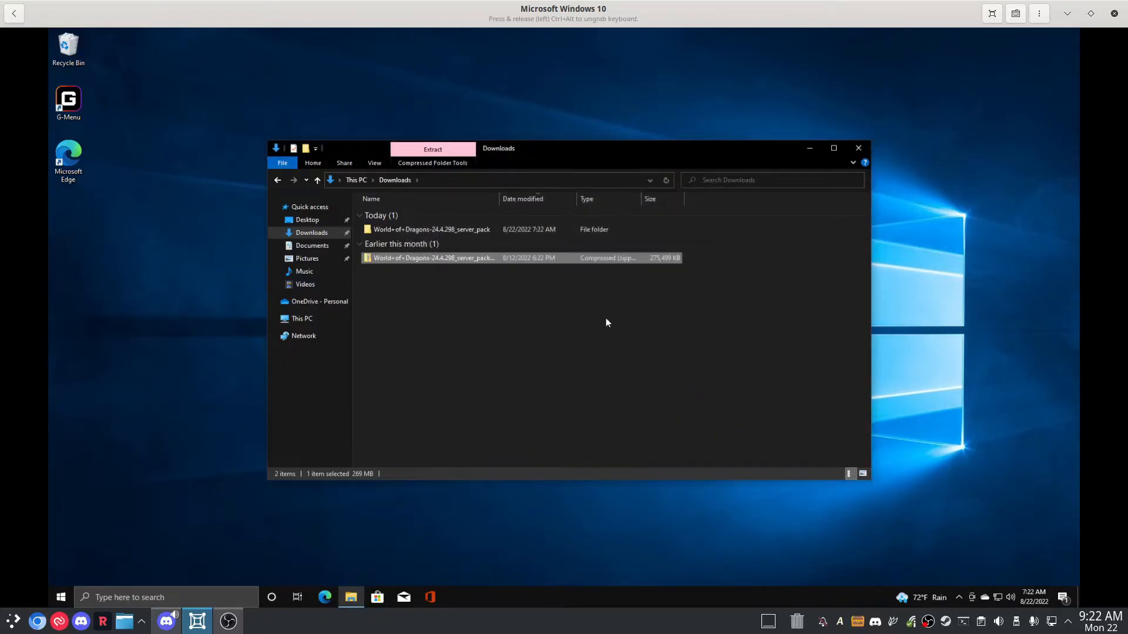
# Step: Open the World+of+Dragons-24.4.298_server_pack folder listing config, mods and start scripts
pyautogui.click(432, 229)
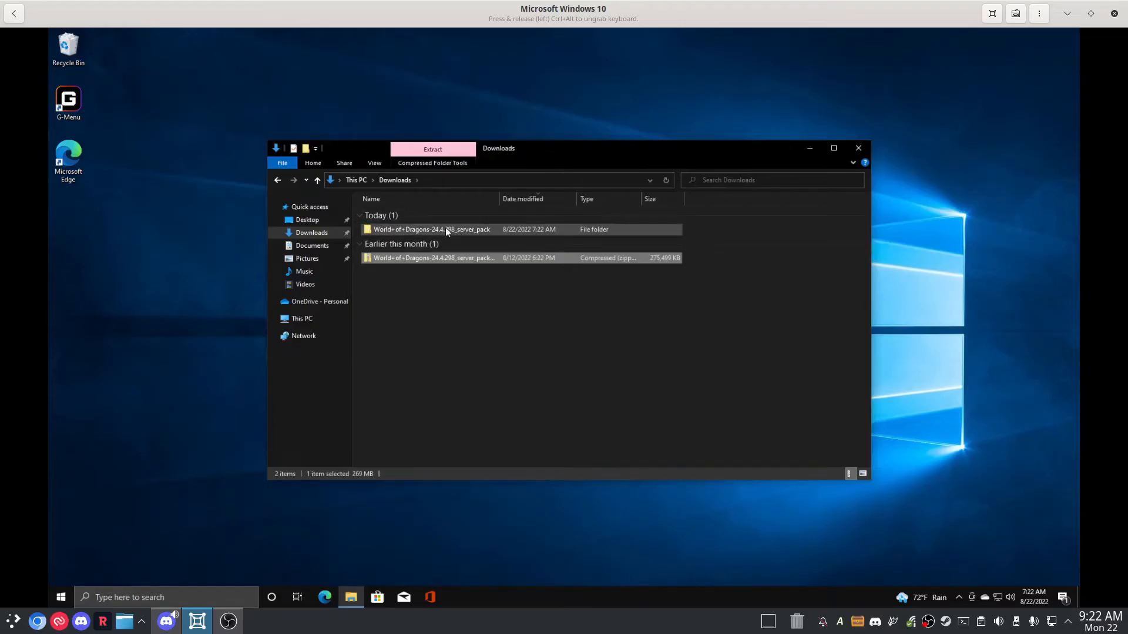
pyautogui.doubleClick(432, 228)
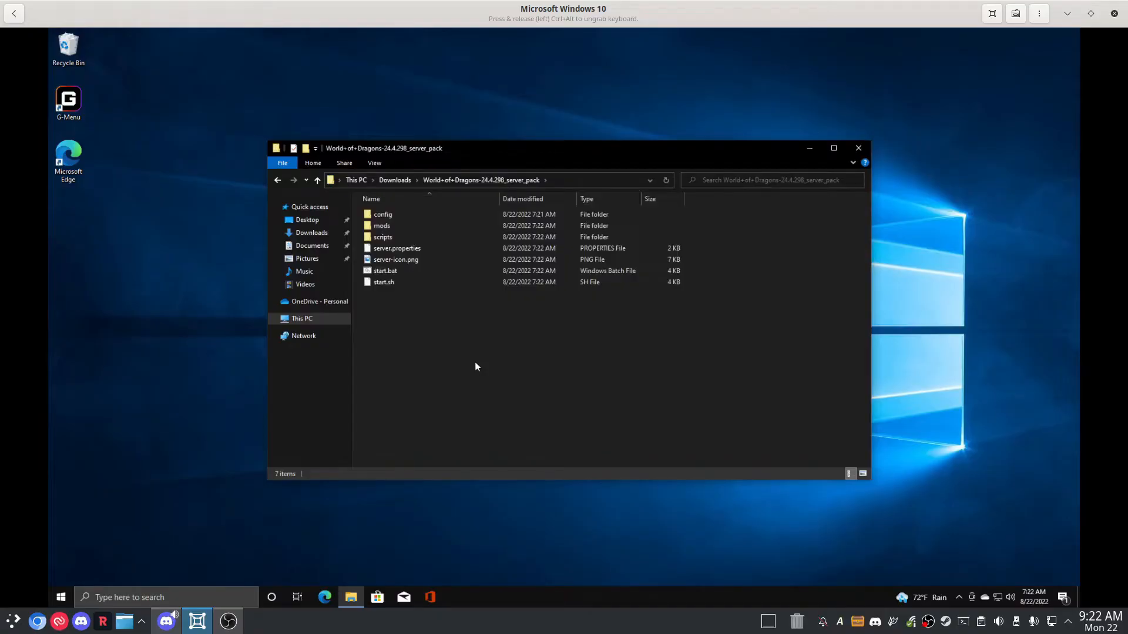
pyautogui.click(395, 260)
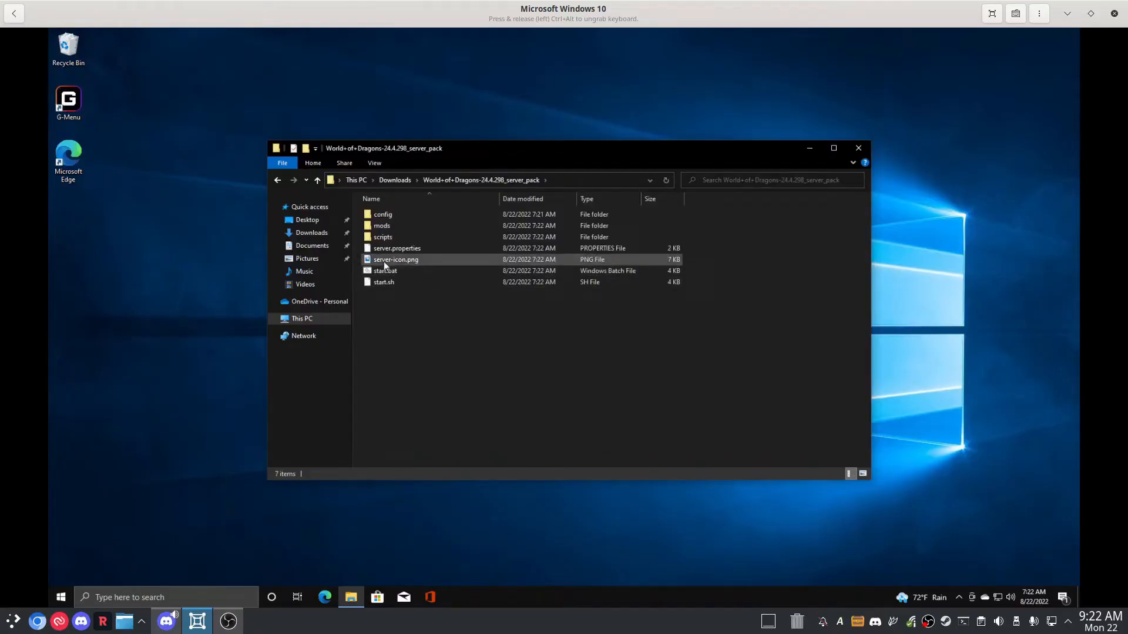
pyautogui.moveTo(384, 272)
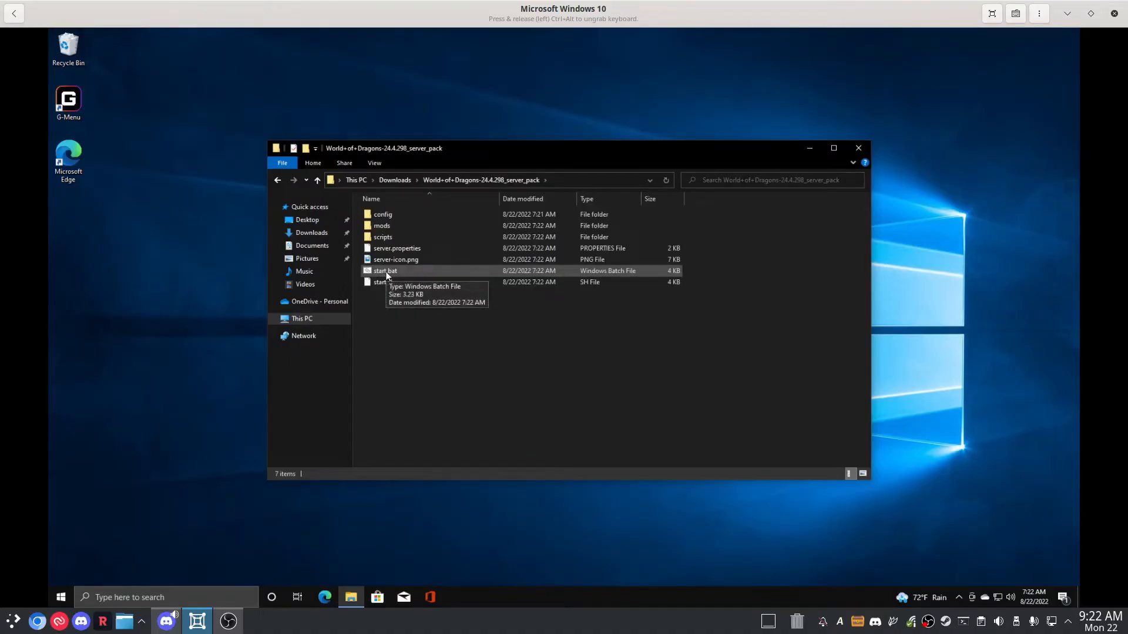
# Step: Run start.bat and let it run past the SmartScreen warning
pyautogui.doubleClick(385, 270)
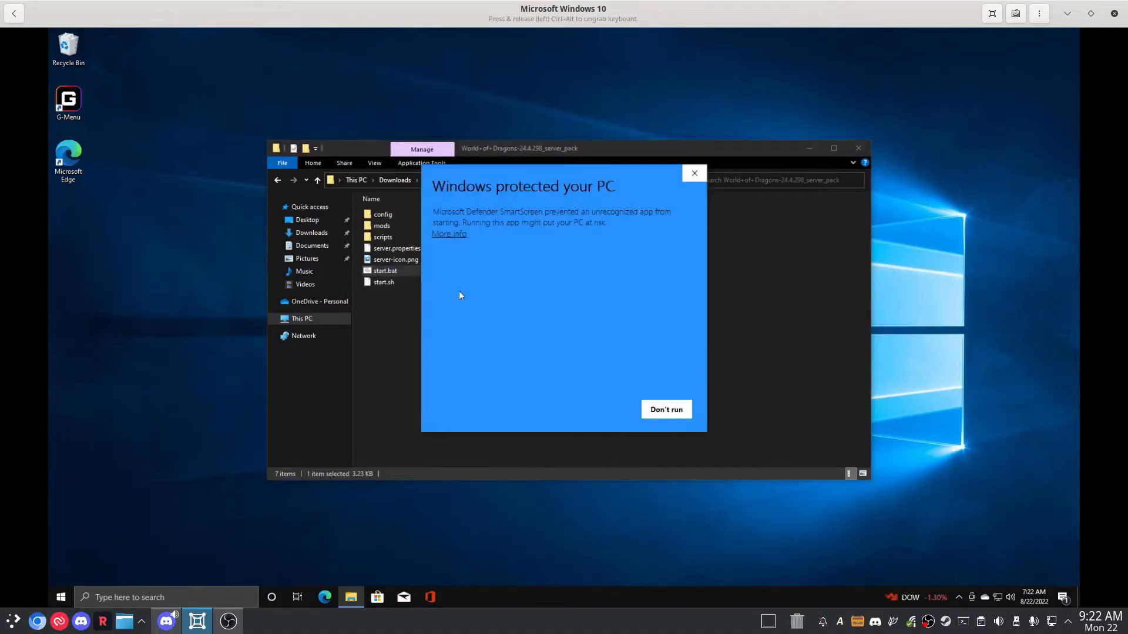
pyautogui.moveTo(493, 259)
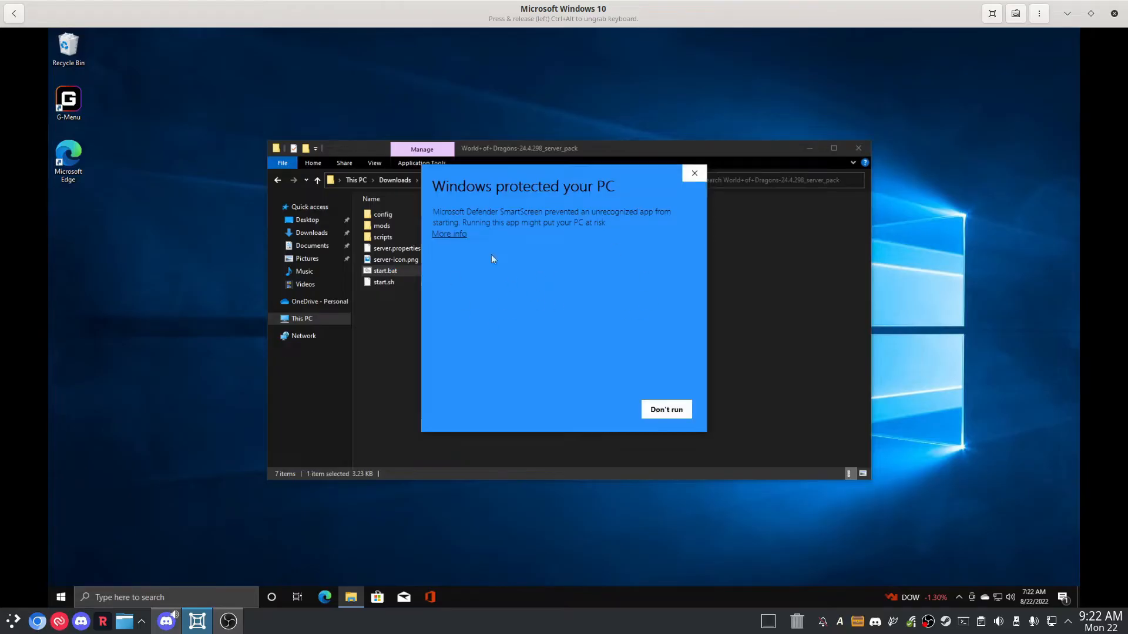
pyautogui.click(449, 233)
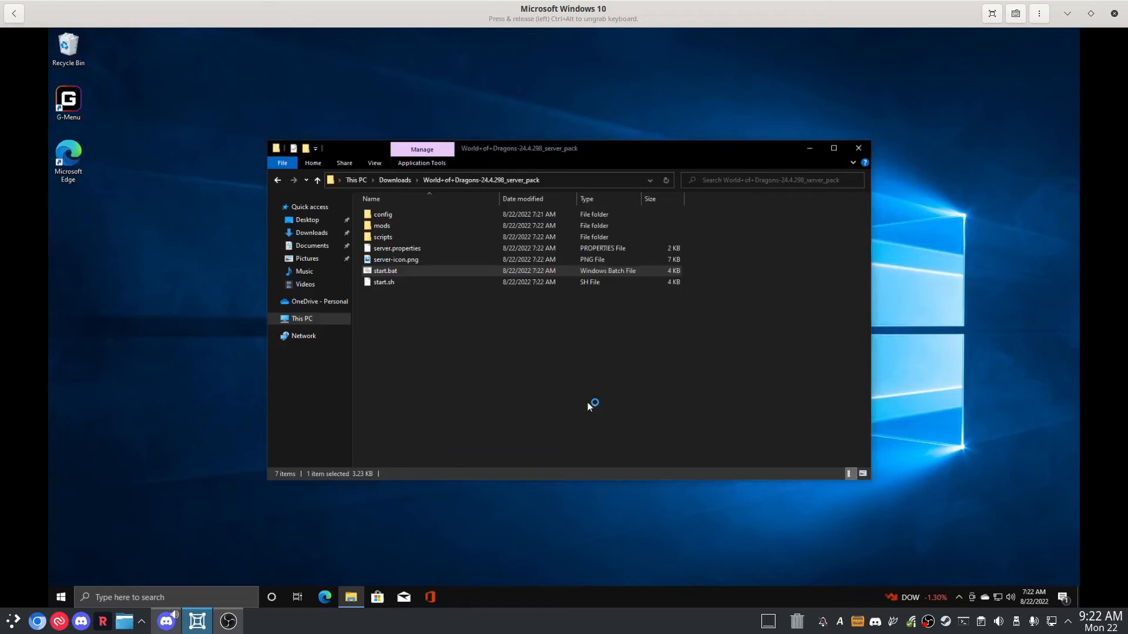
pyautogui.doubleClick(385, 270)
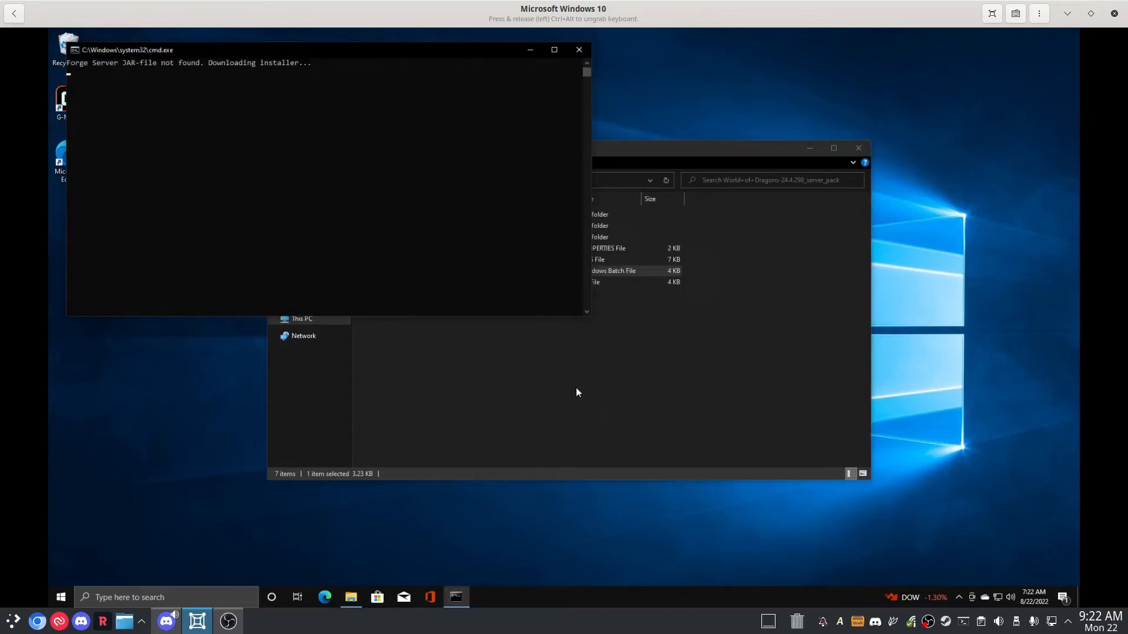
pyautogui.moveTo(571, 382)
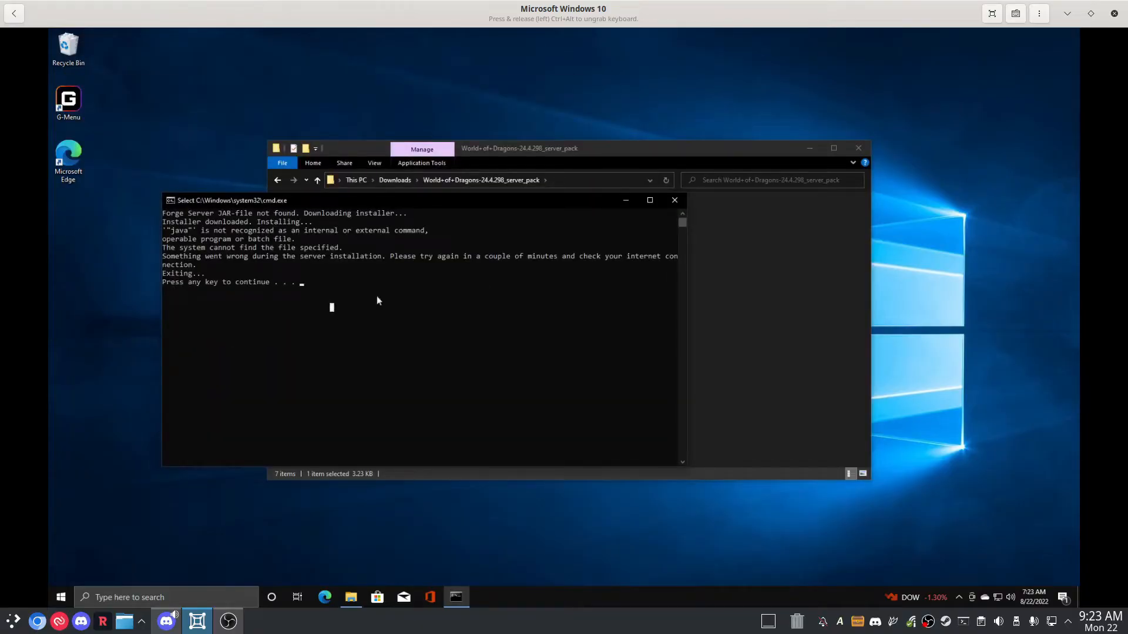
pyautogui.moveTo(503, 283)
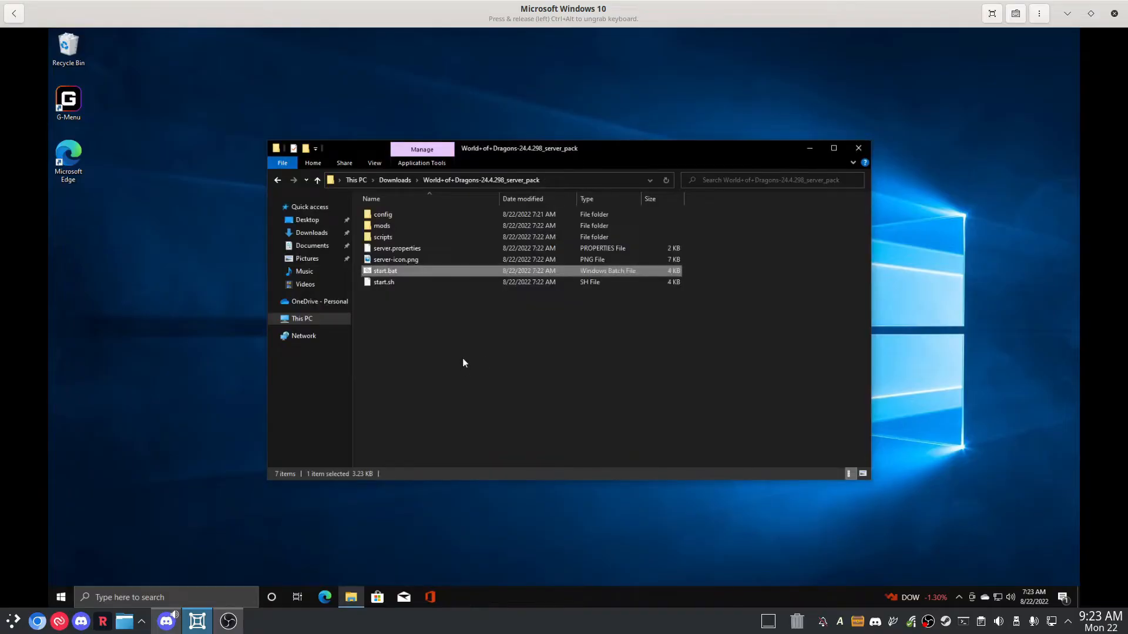
pyautogui.moveTo(347, 560)
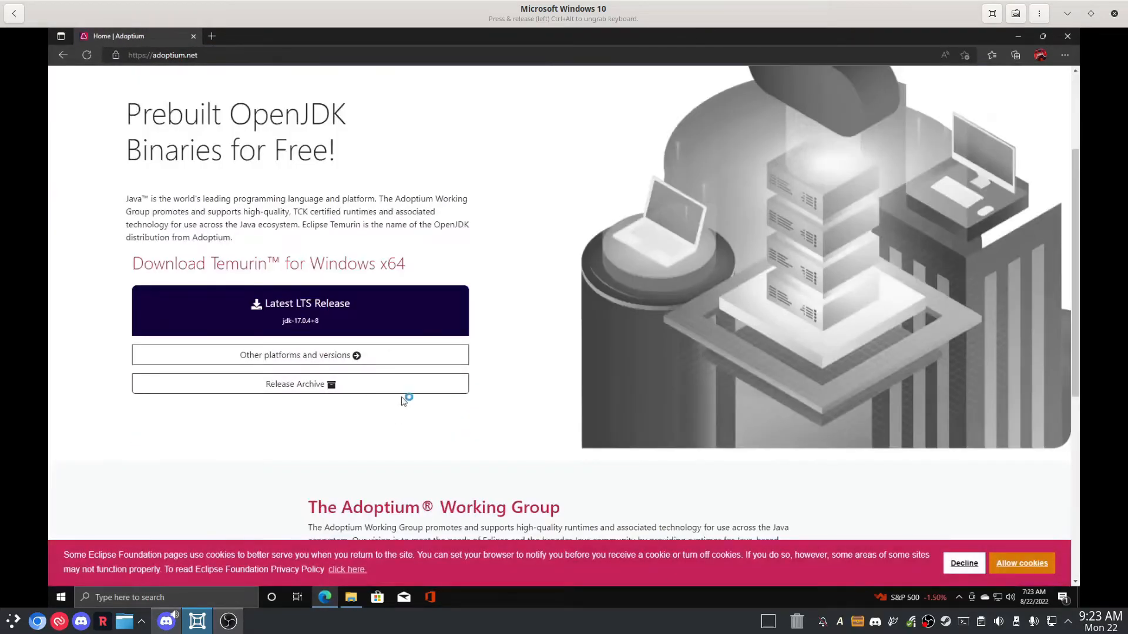
pyautogui.moveTo(401, 398)
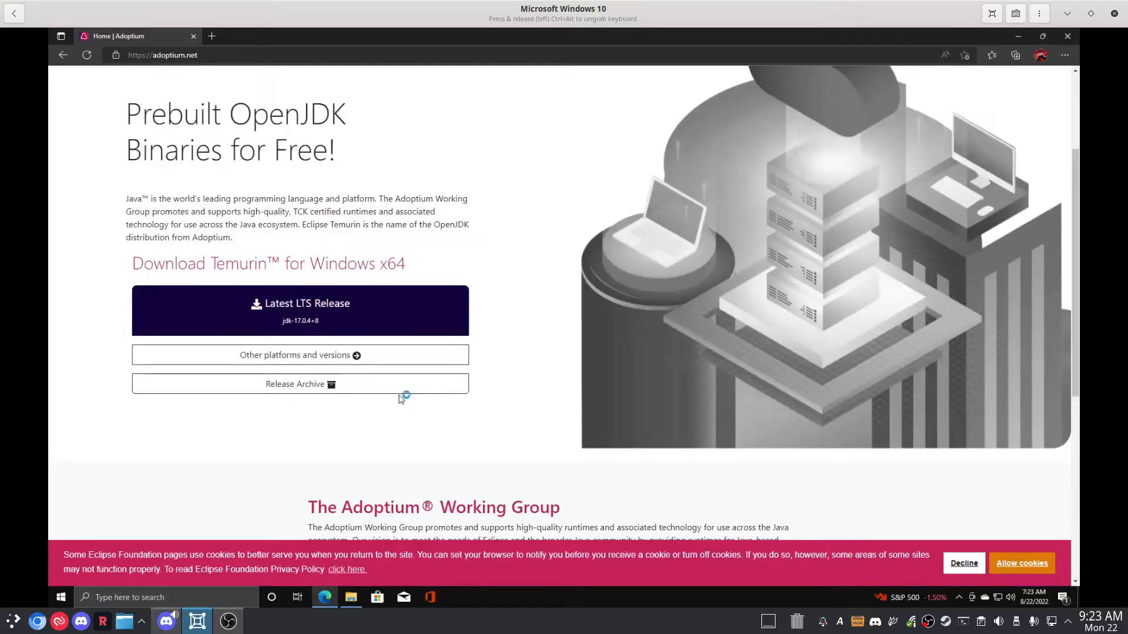
# Step: Download the Windows x64 Temurin jdk8u345-b01 .msi and allow Adoptium's cookies
pyautogui.click(301, 354)
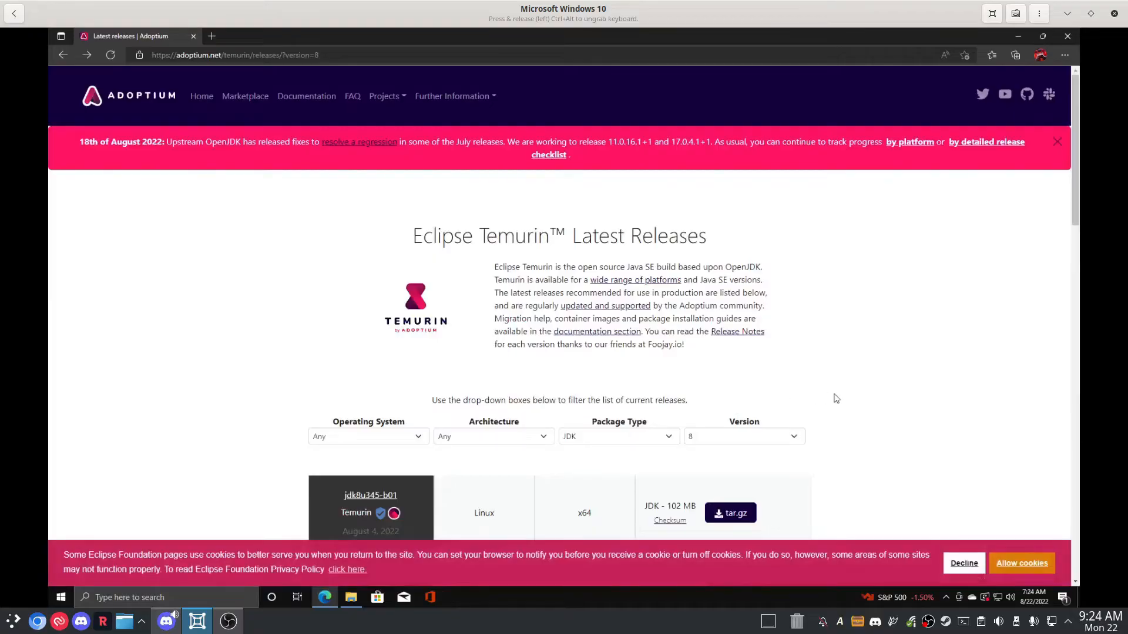
pyautogui.scroll(-3)
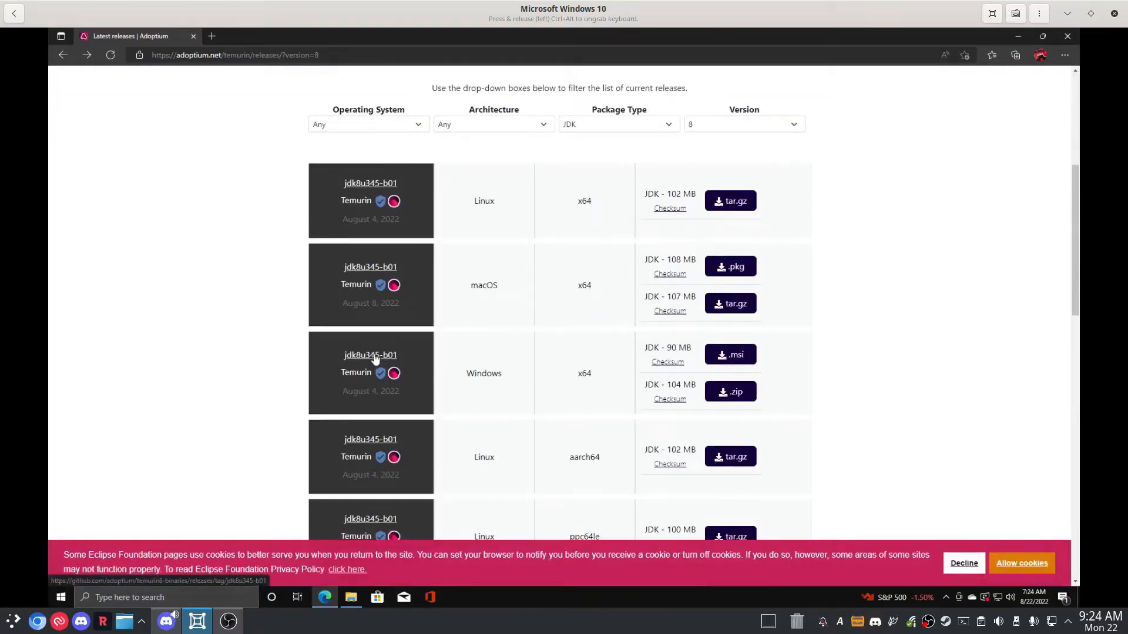
pyautogui.moveTo(730, 355)
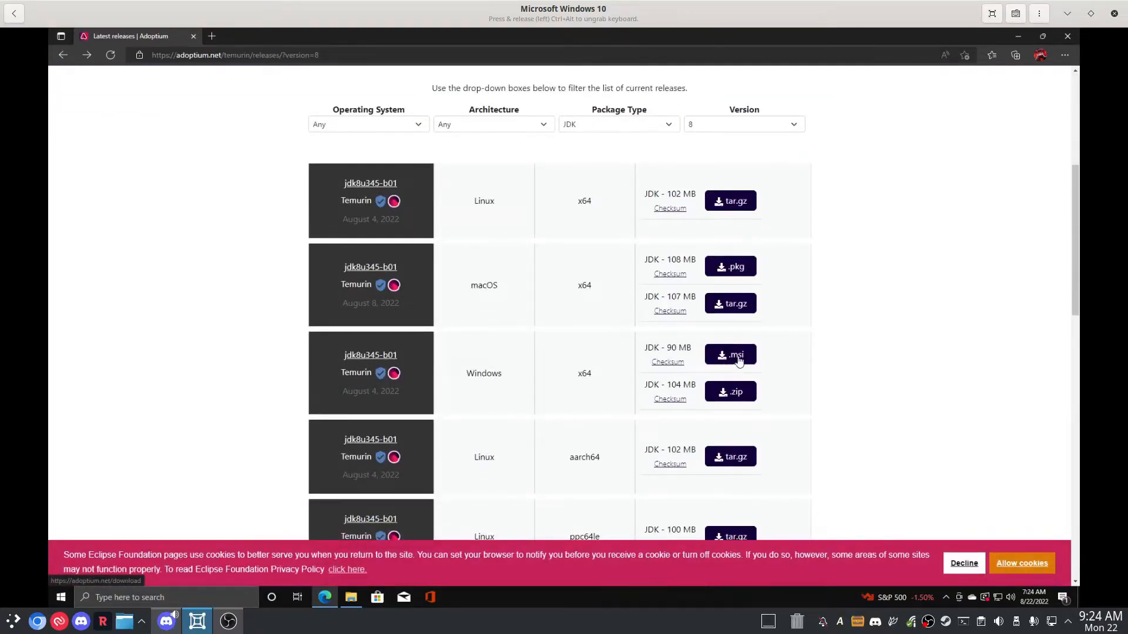
pyautogui.click(729, 354)
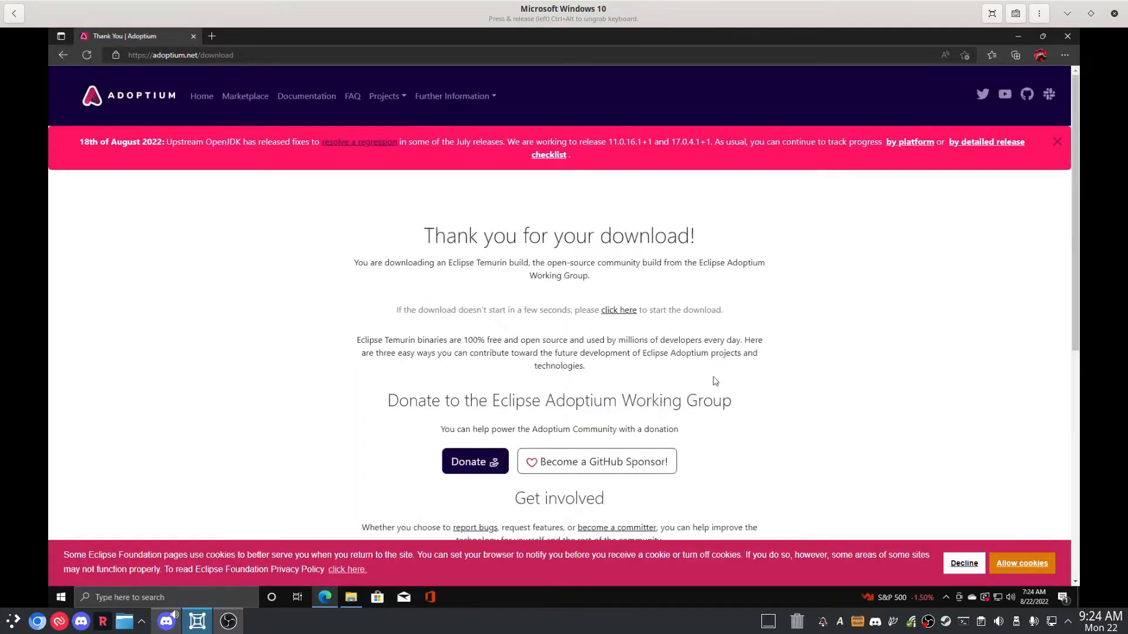
pyautogui.click(1016, 54)
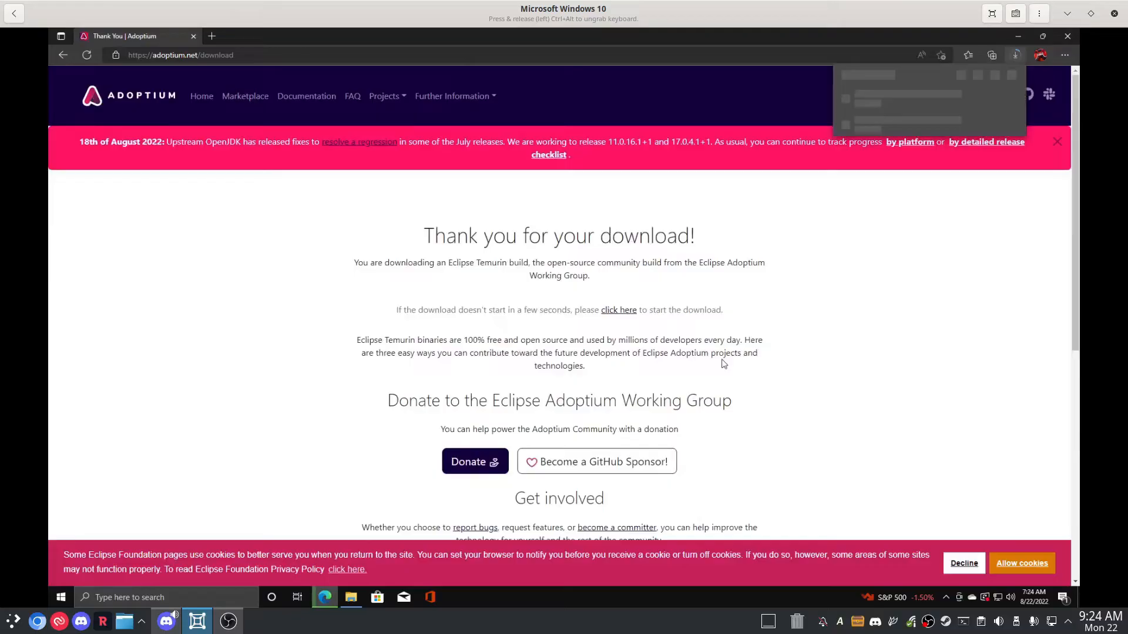
pyautogui.moveTo(816, 366)
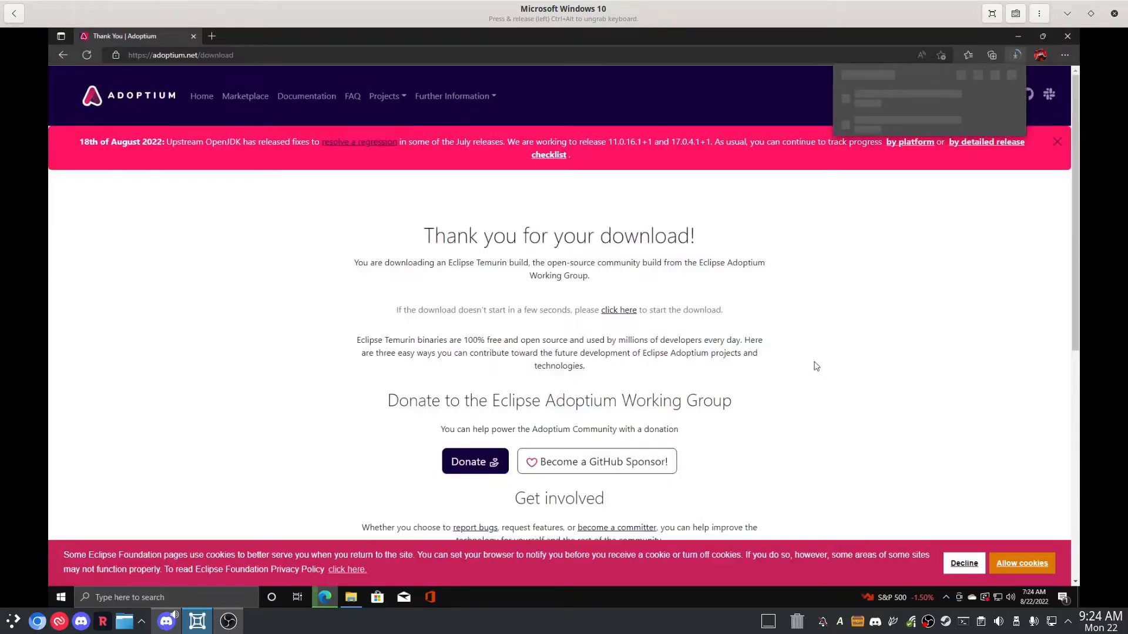
pyautogui.click(1016, 54)
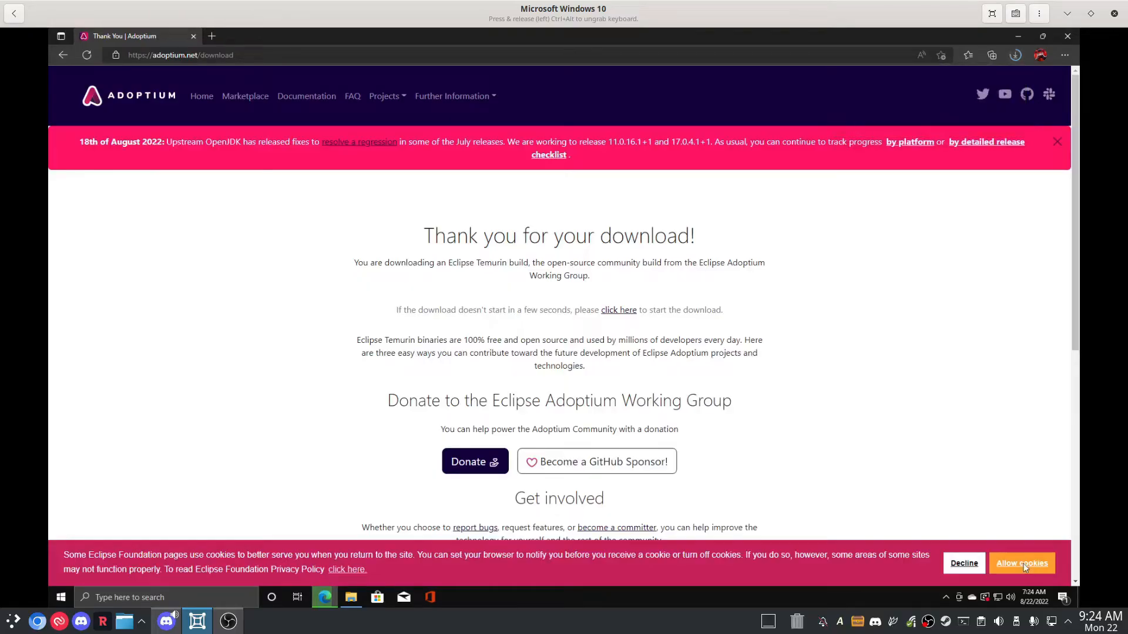
pyautogui.click(1021, 563)
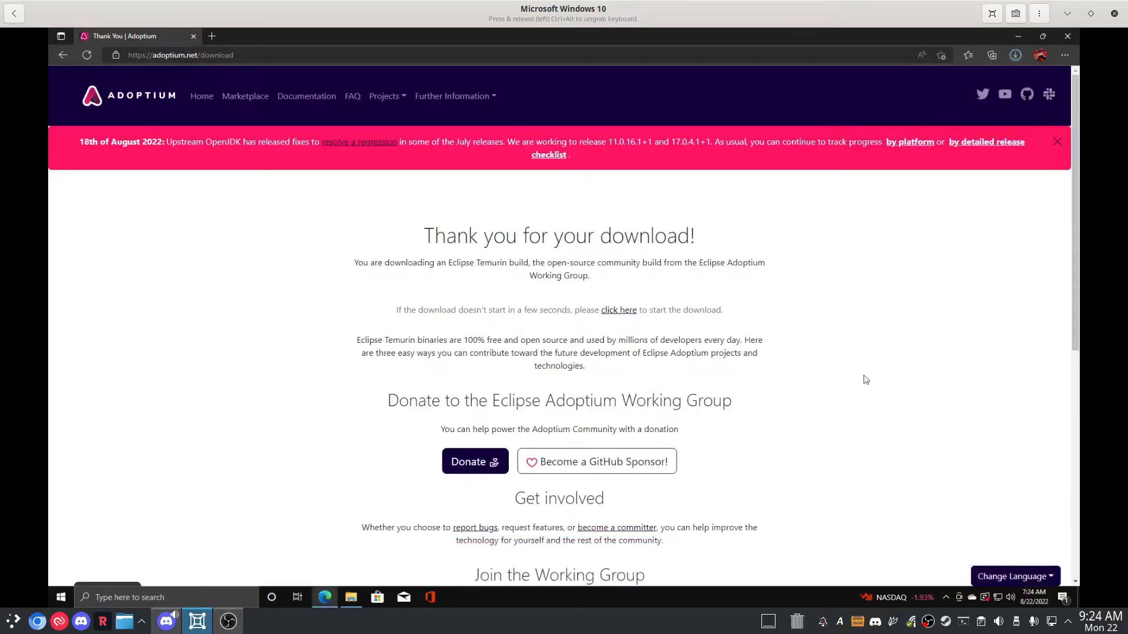
pyautogui.moveTo(903, 382)
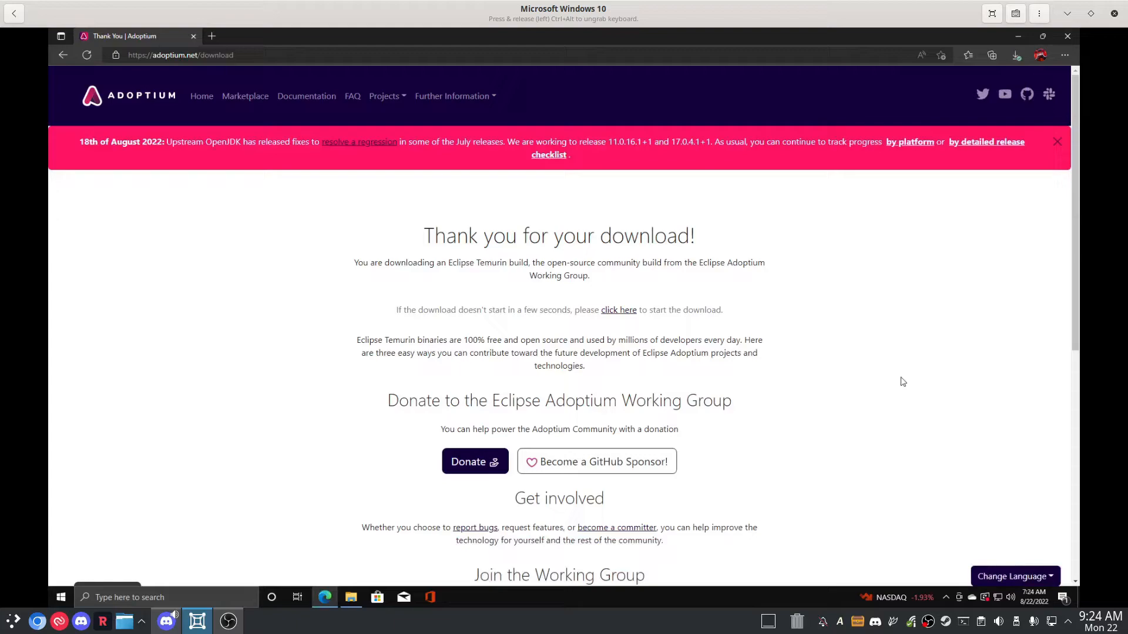
pyautogui.moveTo(903, 353)
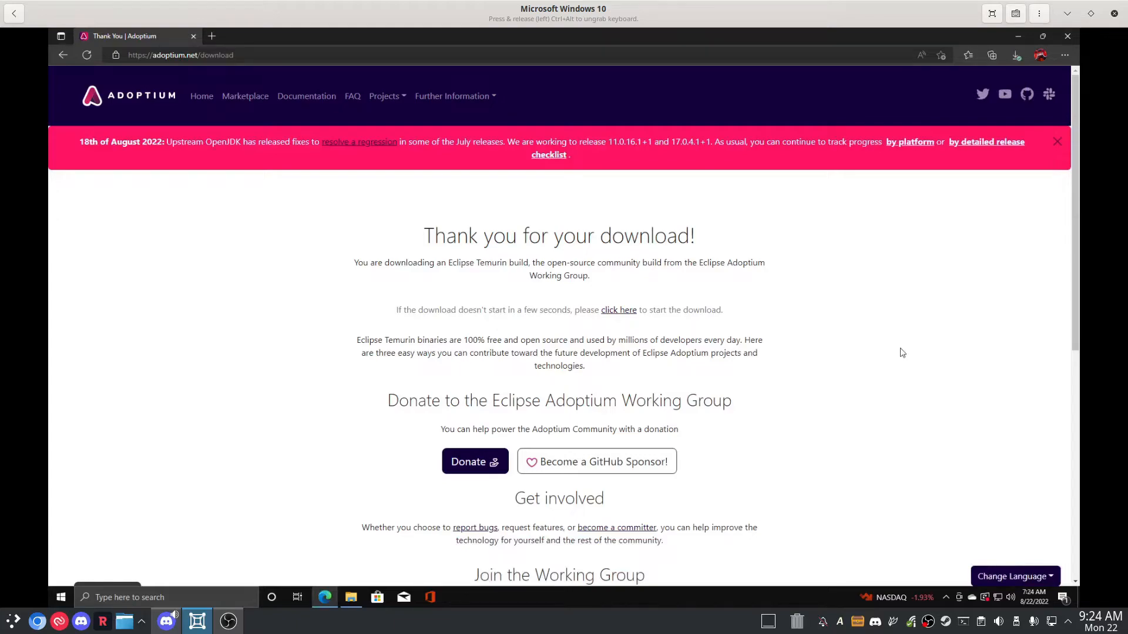
pyautogui.moveTo(907, 230)
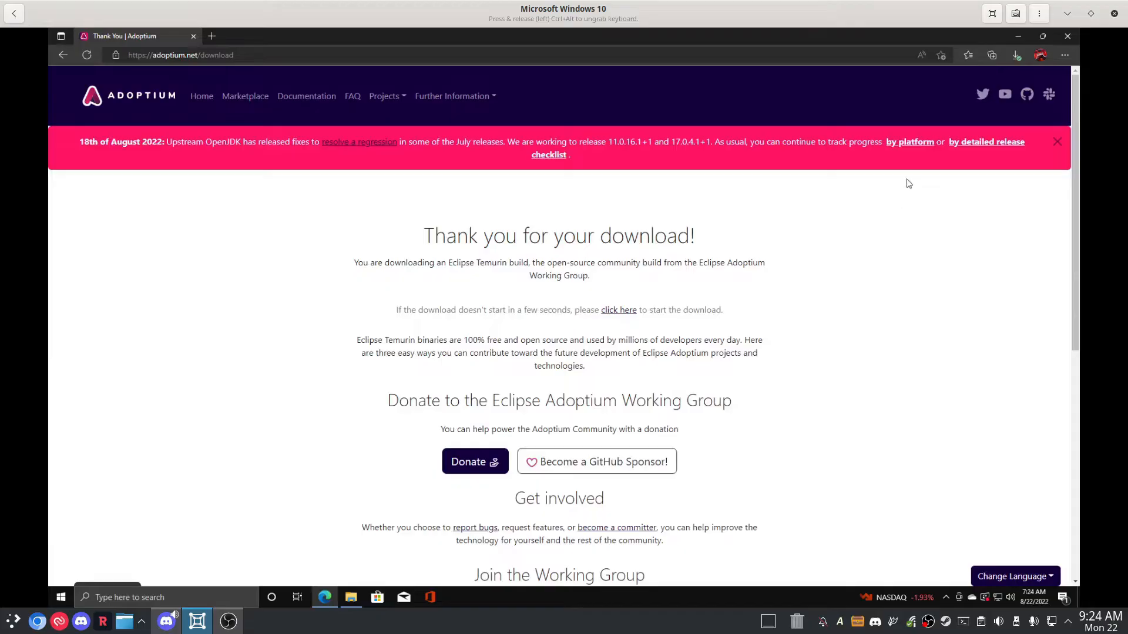
pyautogui.moveTo(1009, 68)
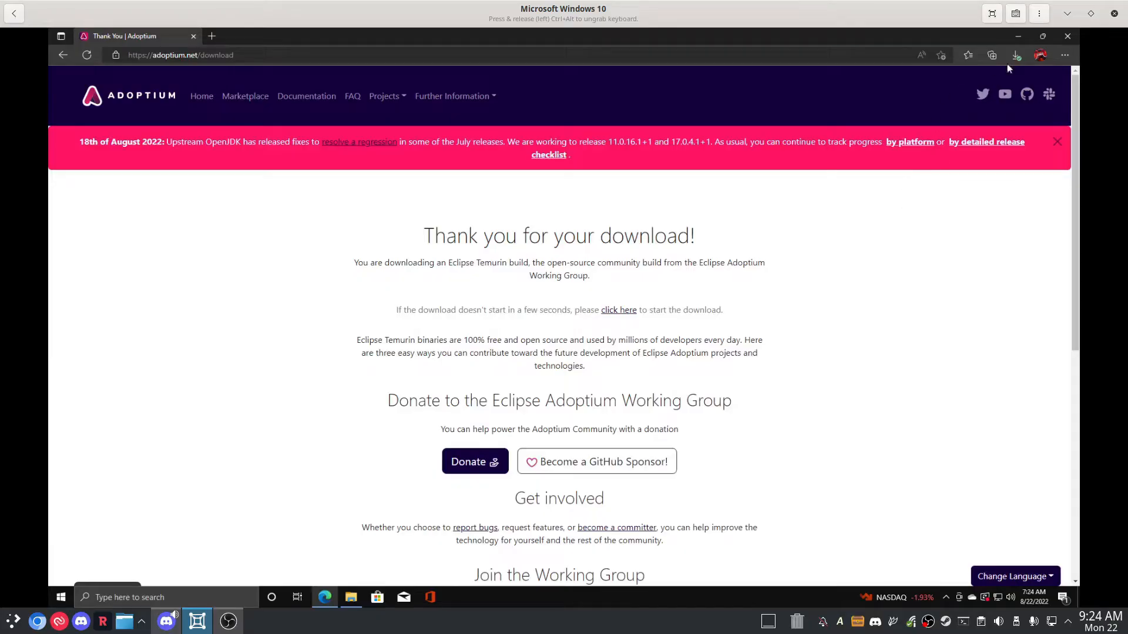
pyautogui.moveTo(1067, 37)
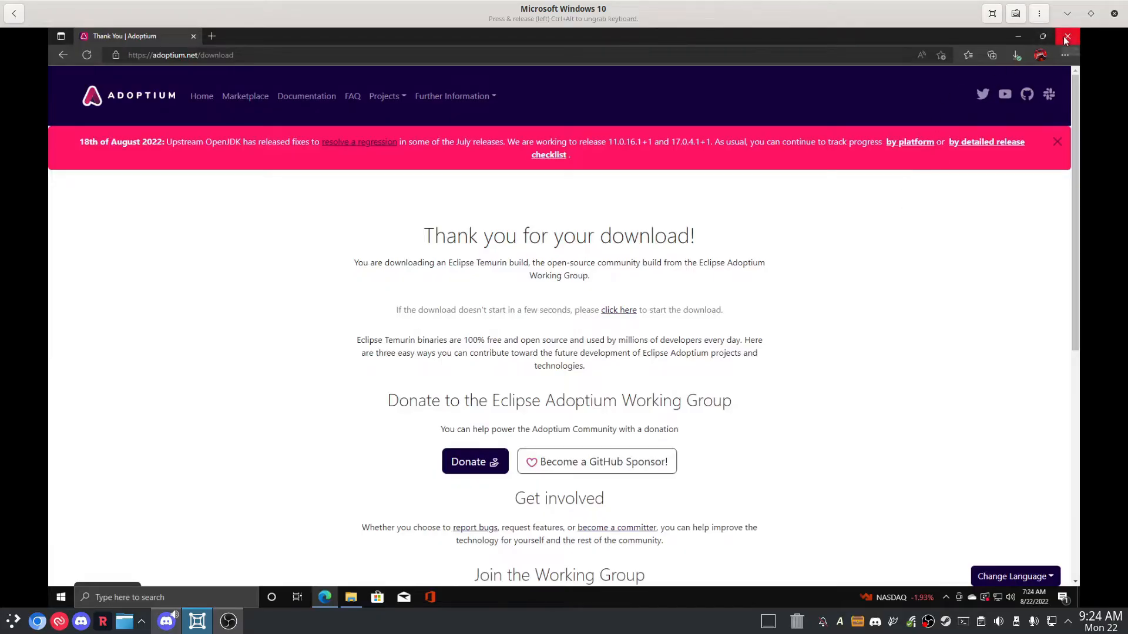
# Step: Close Edge and install Temurin JDK 8u345-b01 from the OpenJDK8U .msi, approving UAC
pyautogui.click(1068, 37)
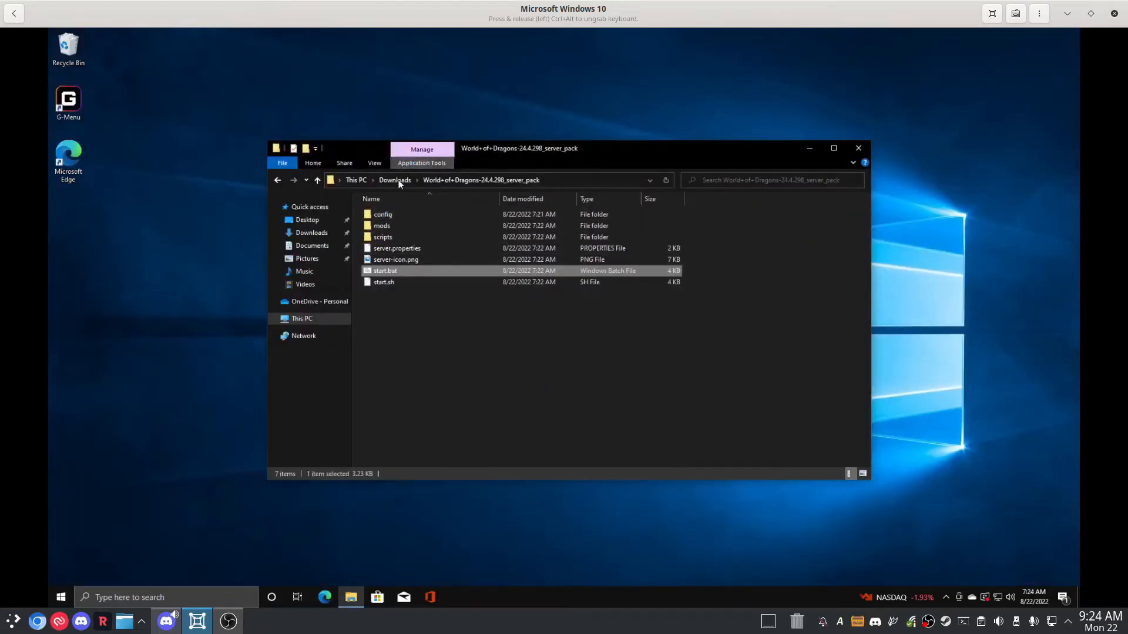
pyautogui.click(395, 180)
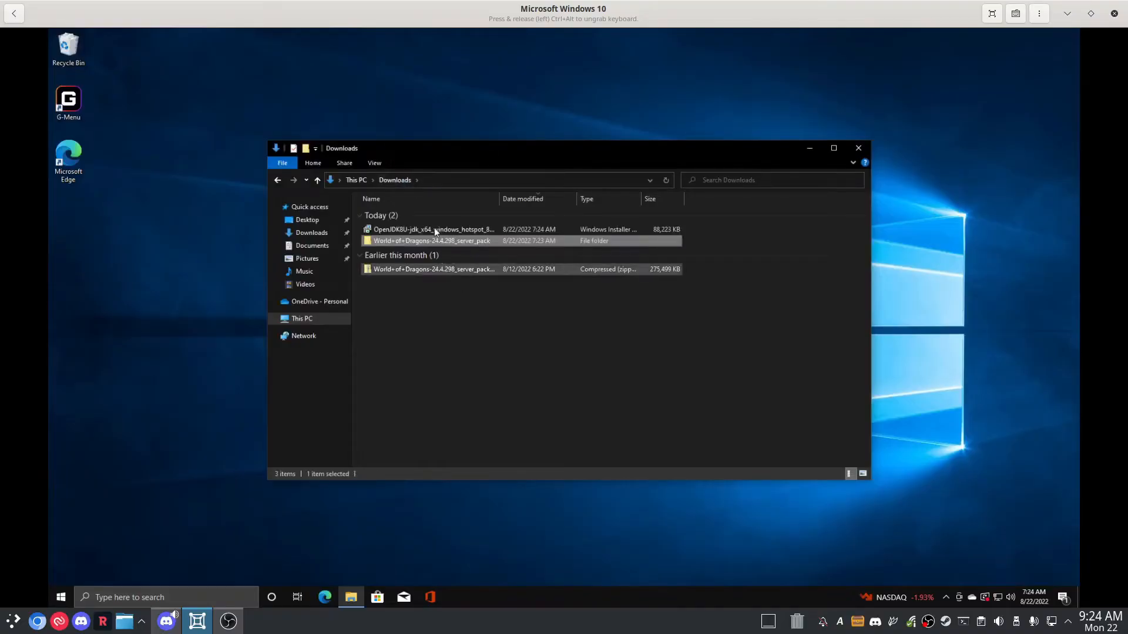
pyautogui.doubleClick(432, 229)
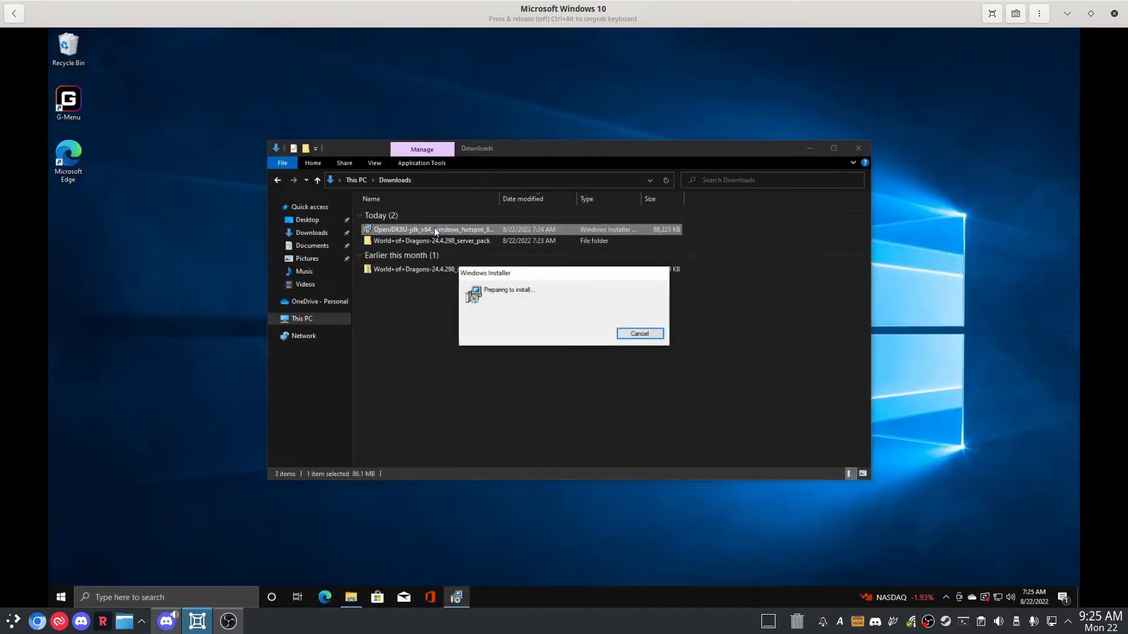
pyautogui.click(638, 333)
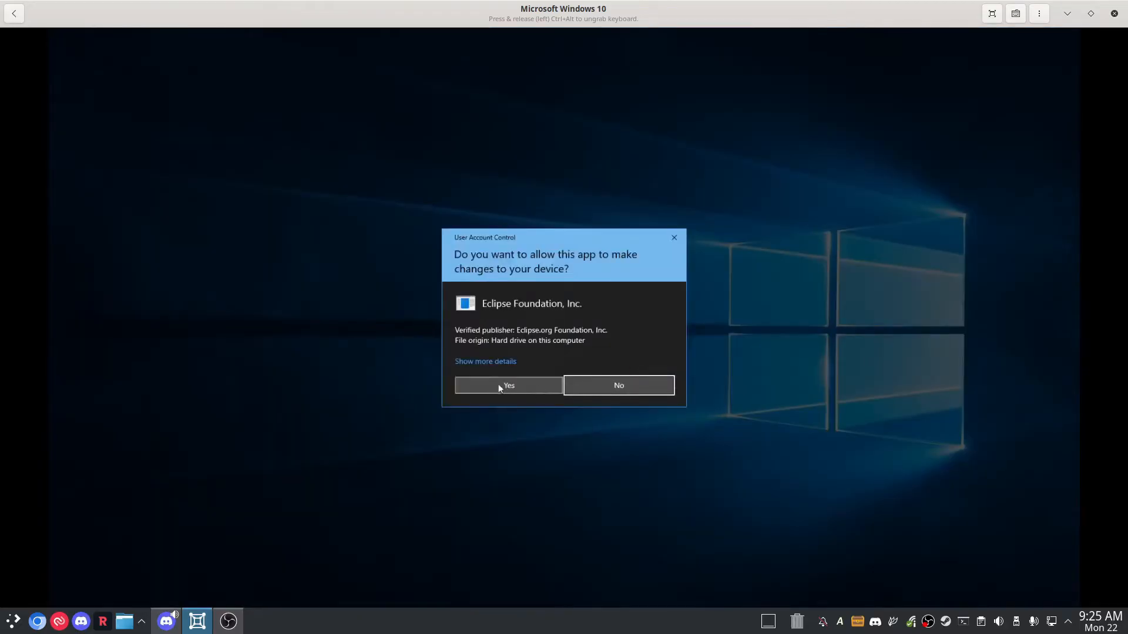
pyautogui.click(508, 385)
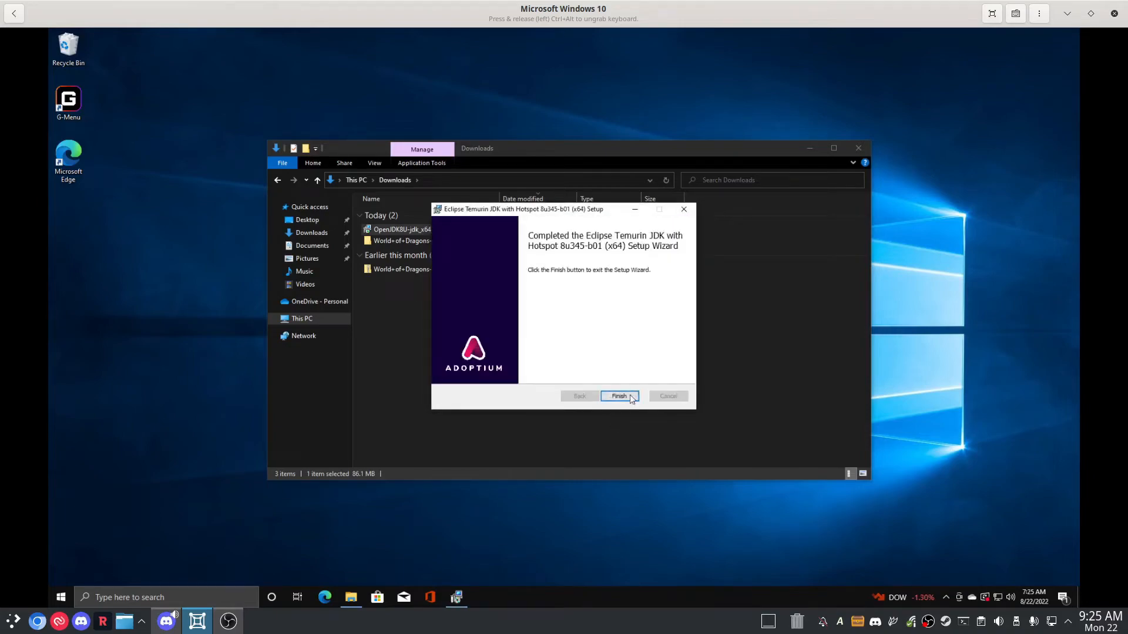
pyautogui.click(618, 396)
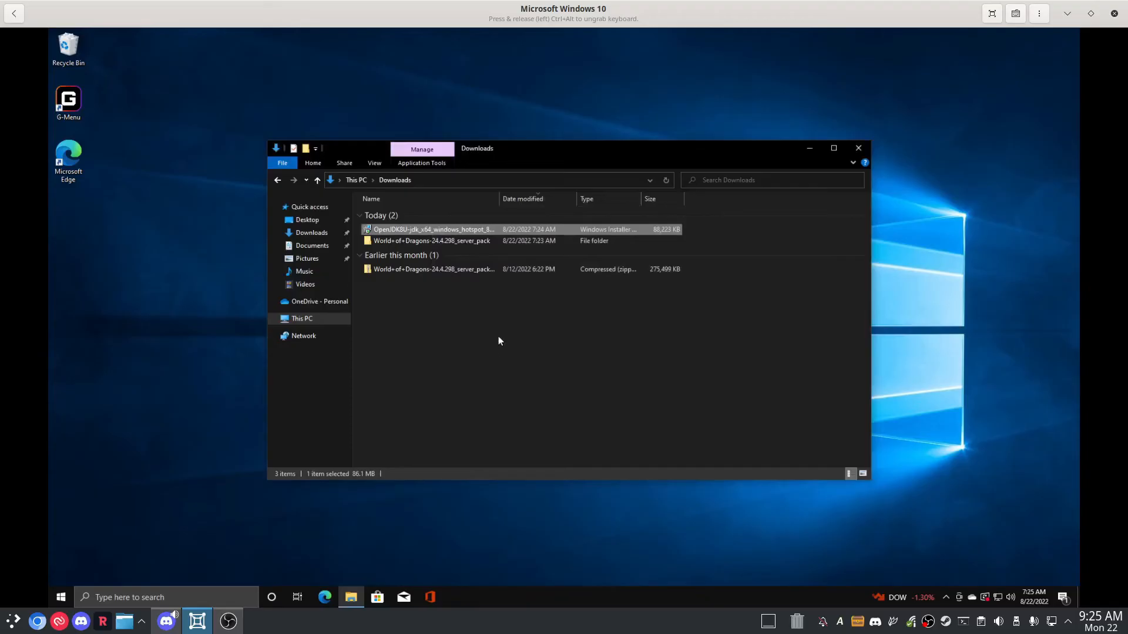
pyautogui.moveTo(486, 241)
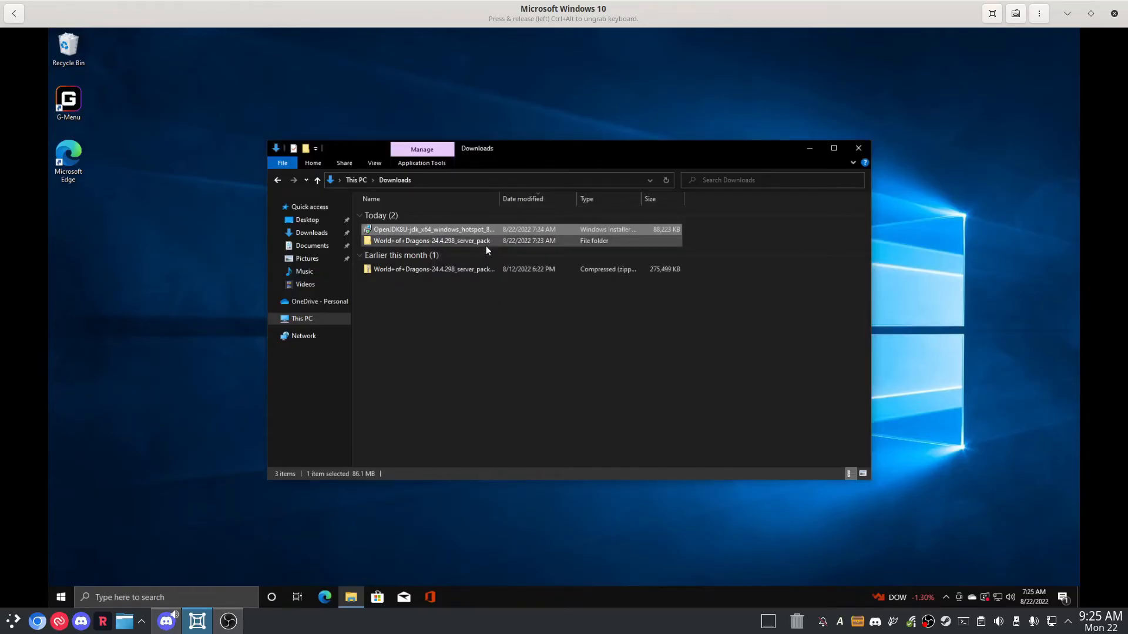
# Step: Open the server_pack folder and rerun start.bat so Forge downloads its installer
pyautogui.doubleClick(432, 240)
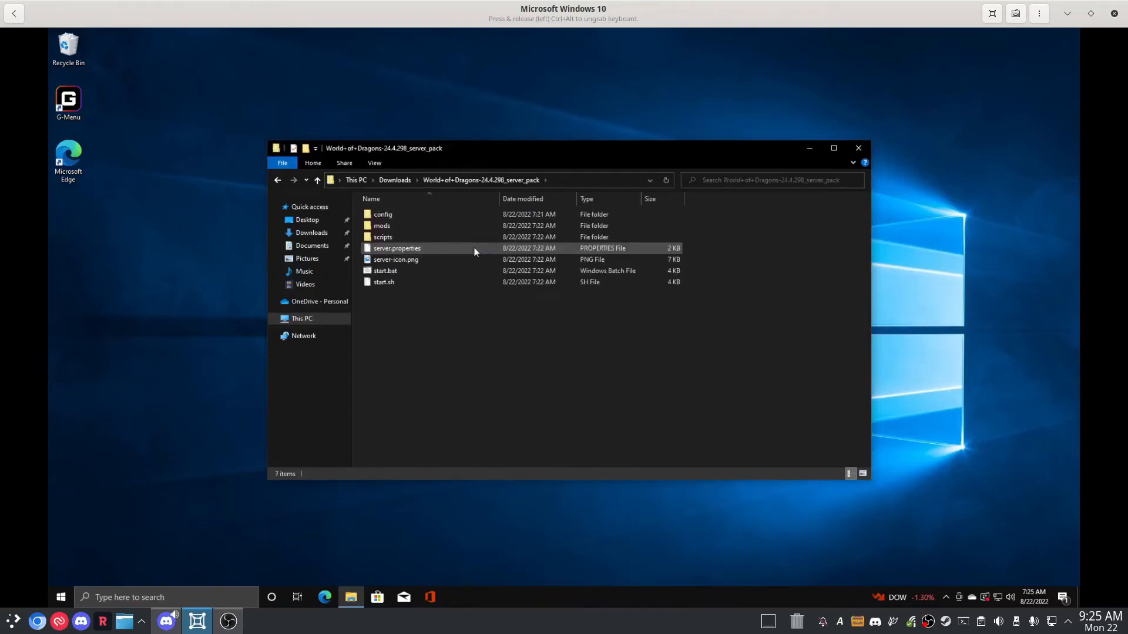
pyautogui.doubleClick(385, 271)
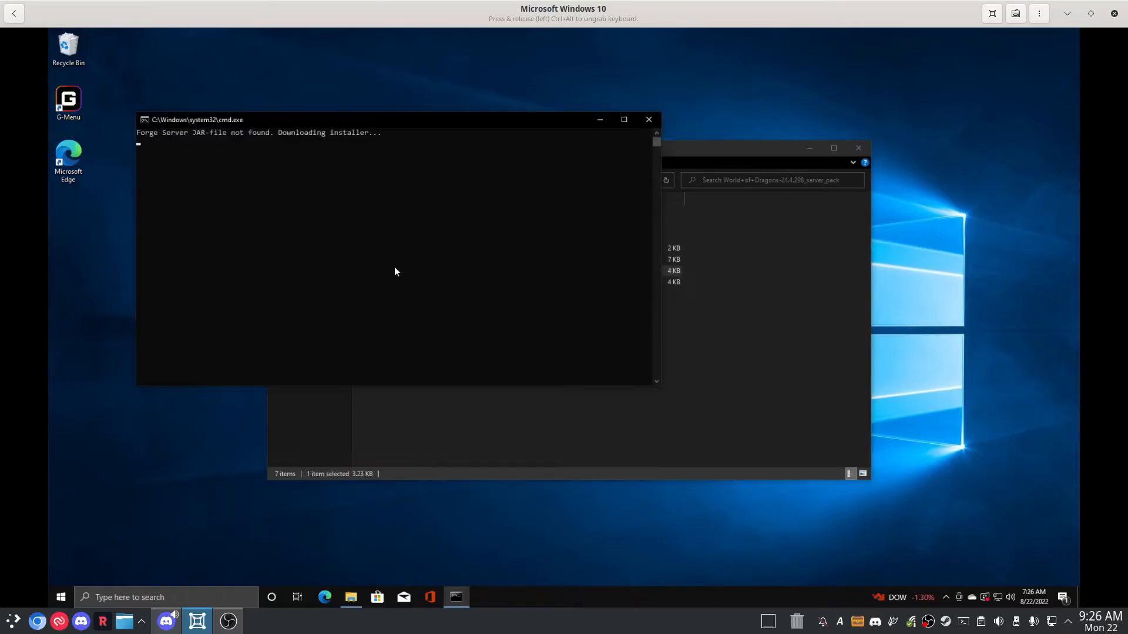
pyautogui.moveTo(413, 276)
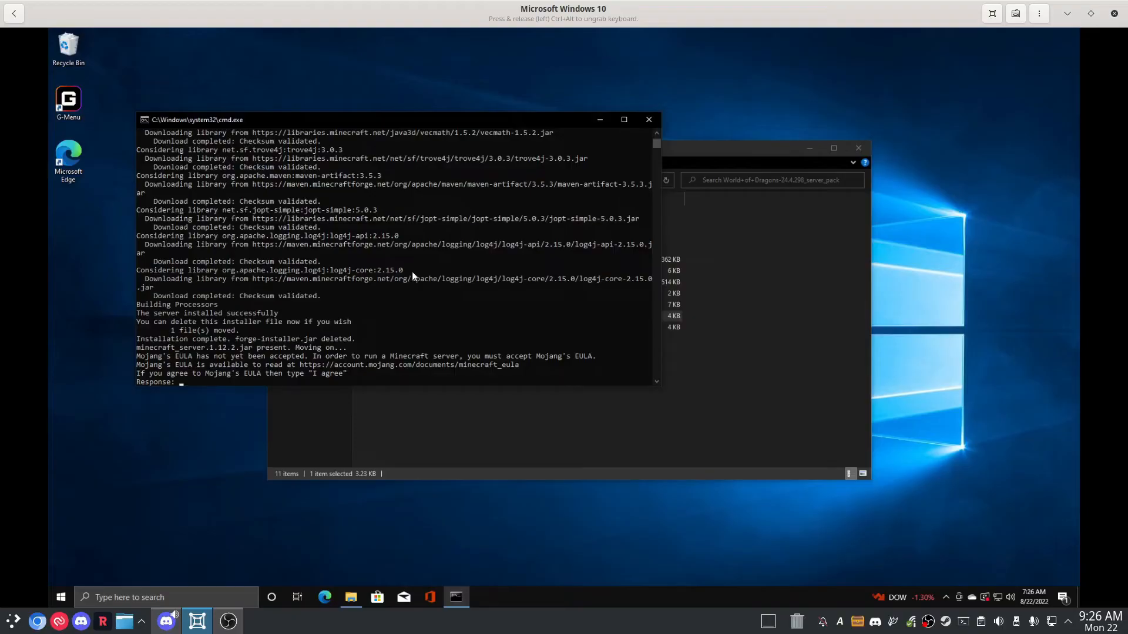
# Step: Answer 'I agree' to the EULA prompt, then allow Java through the firewall
pyautogui.write('I agree')
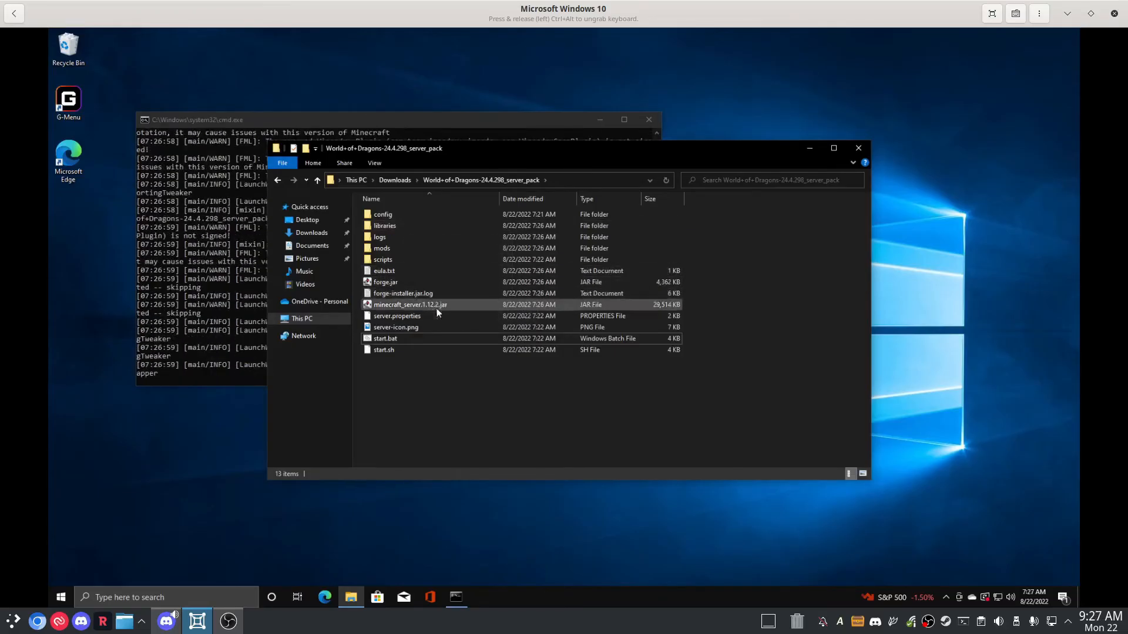
pyautogui.click(472, 430)
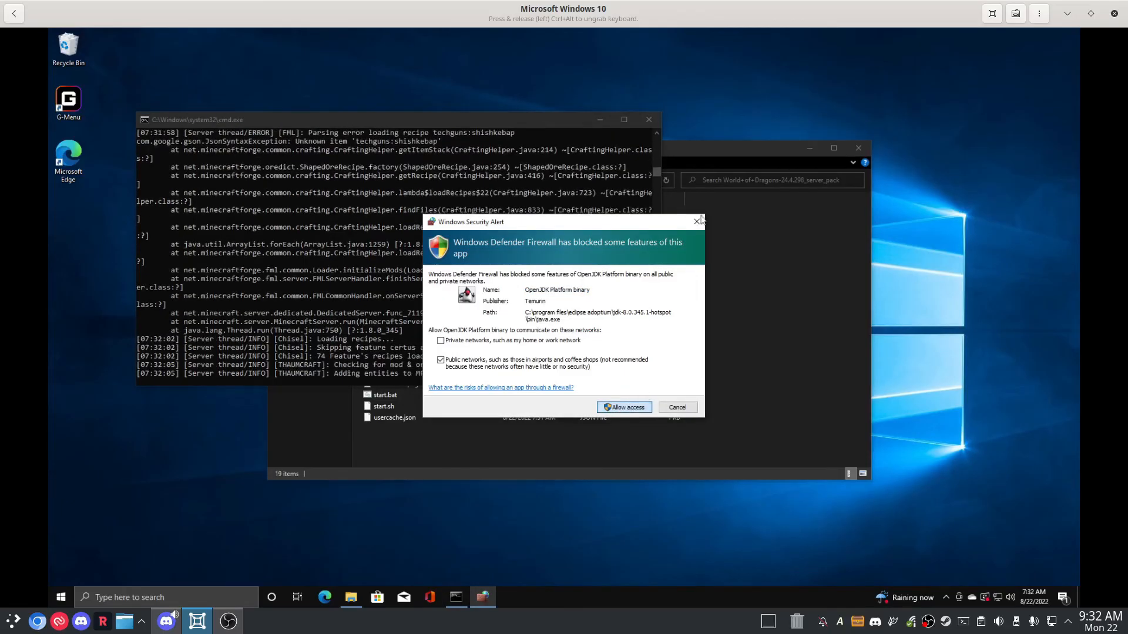
pyautogui.click(622, 407)
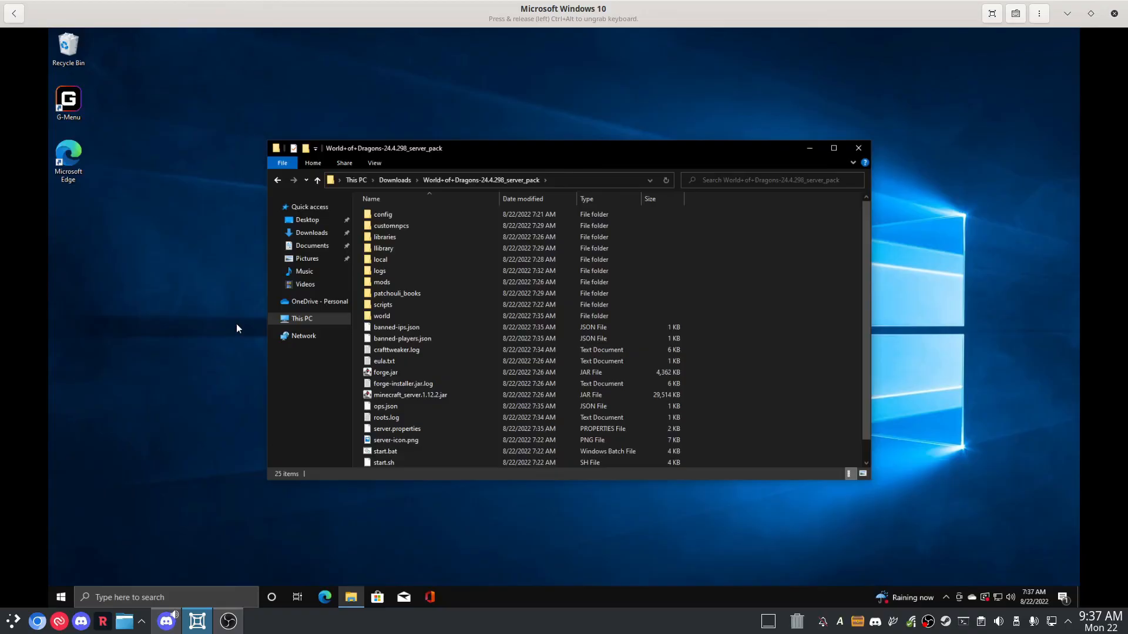
# Step: Bring up File Explorer showing server_pack's generated world, ops and log files
pyautogui.click(227, 620)
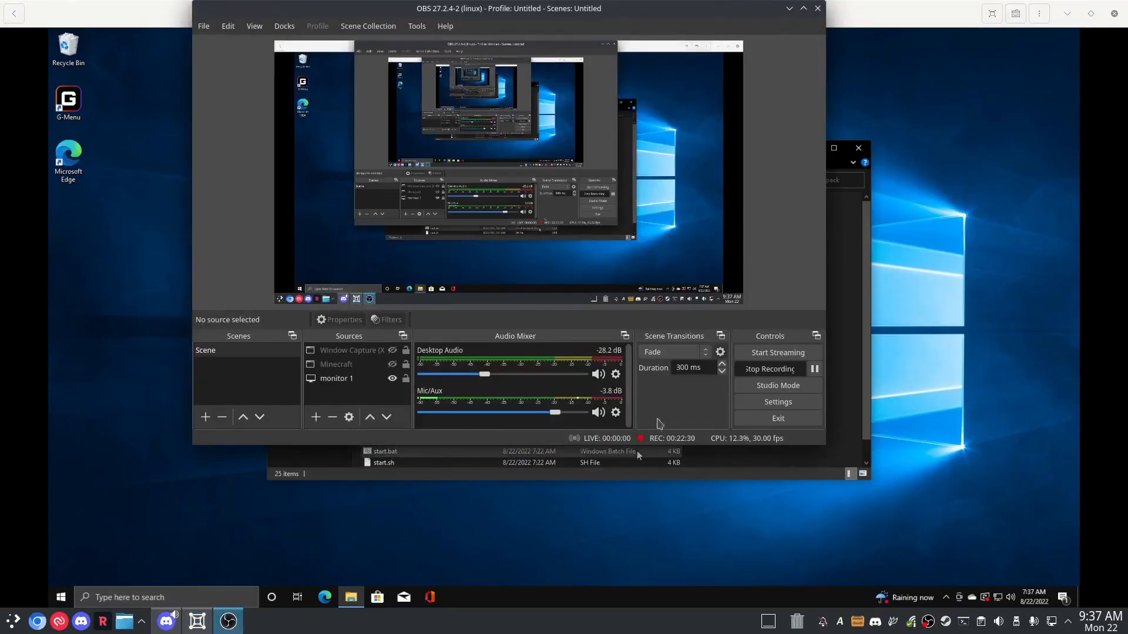